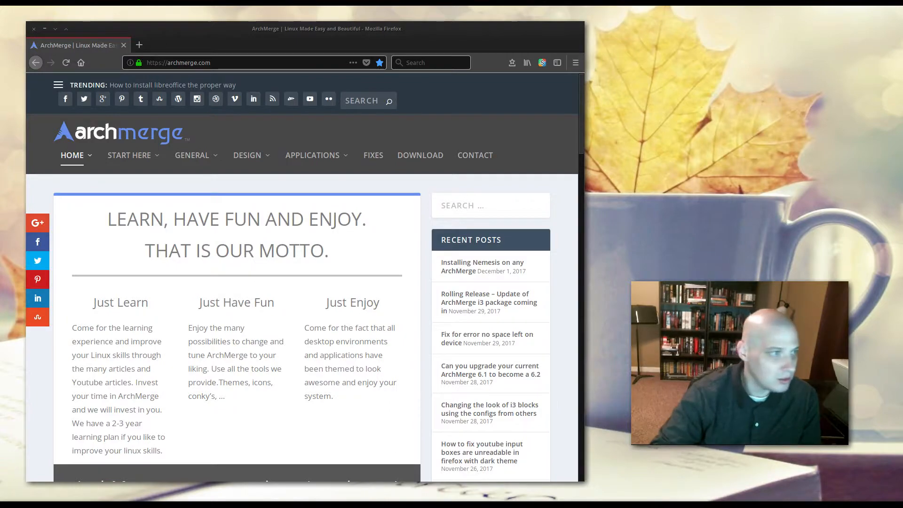
pyautogui.moveTo(323, 457)
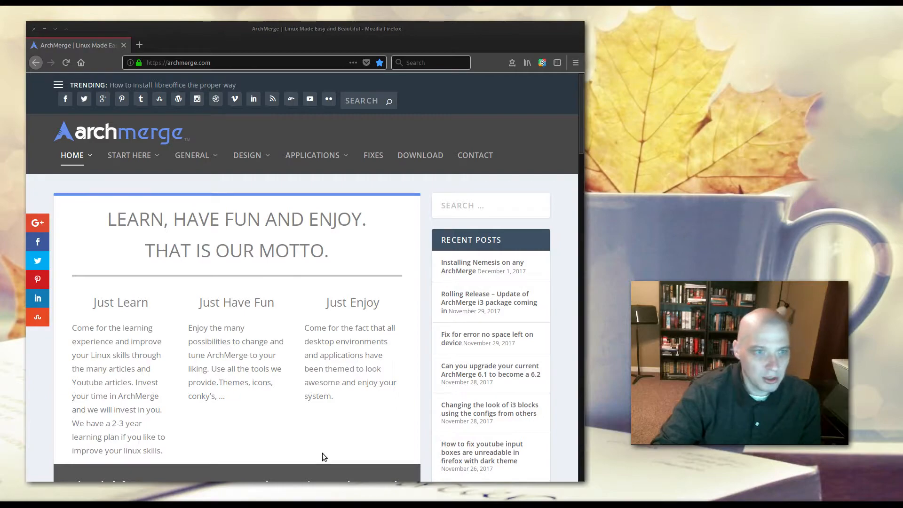
pyautogui.moveTo(266, 435)
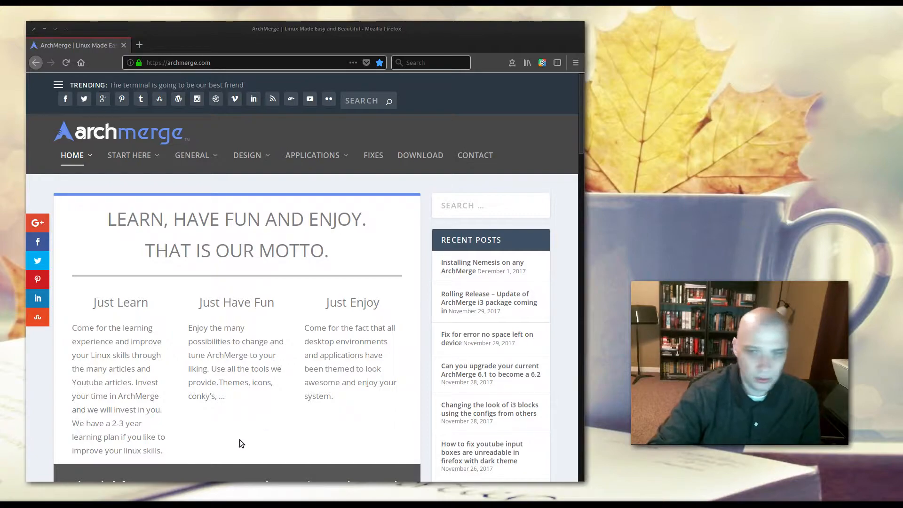
pyautogui.moveTo(271, 366)
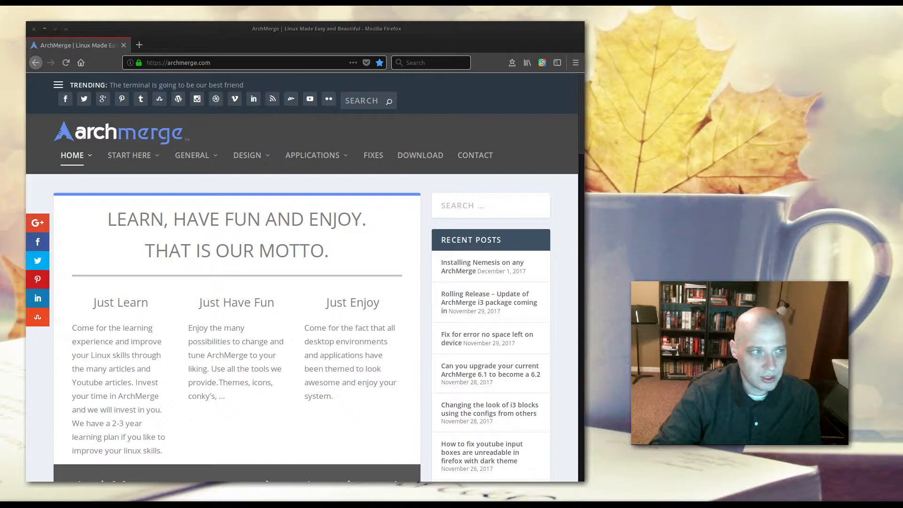
# Step: Scroll the archmerge.com homepage down to the Phase 1 learning-plan section
pyautogui.scroll(-3)
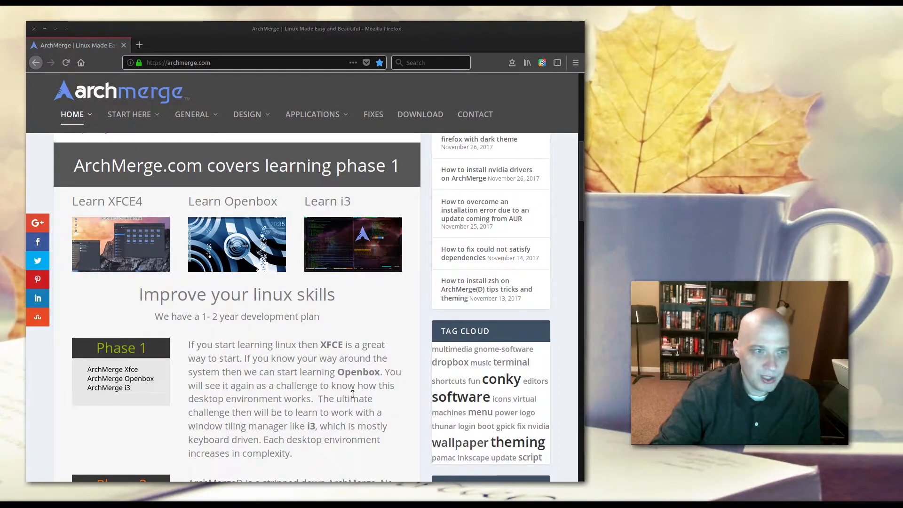
pyautogui.moveTo(236, 259)
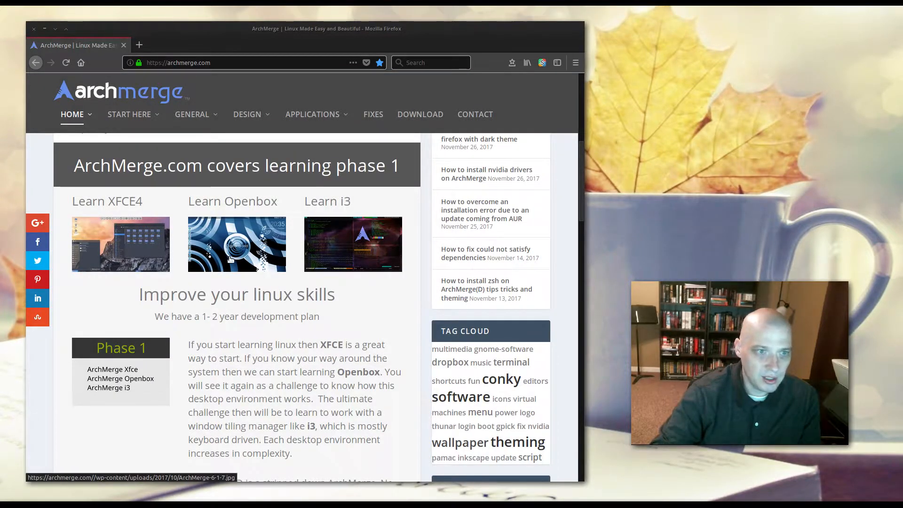
pyautogui.moveTo(338, 232)
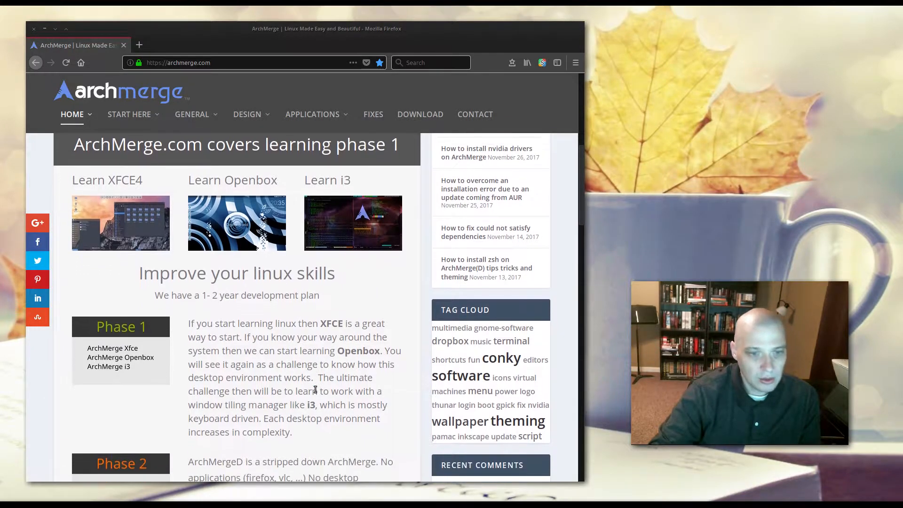
pyautogui.scroll(-3)
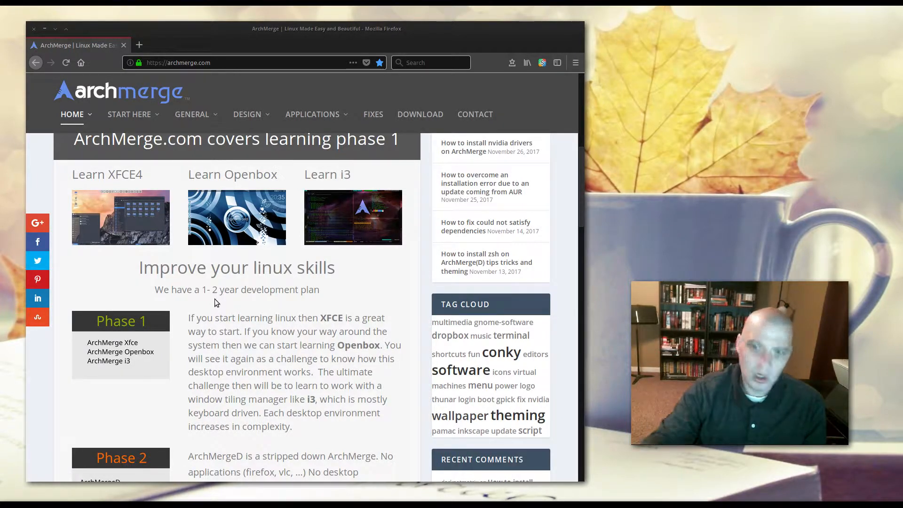
pyautogui.moveTo(216, 251)
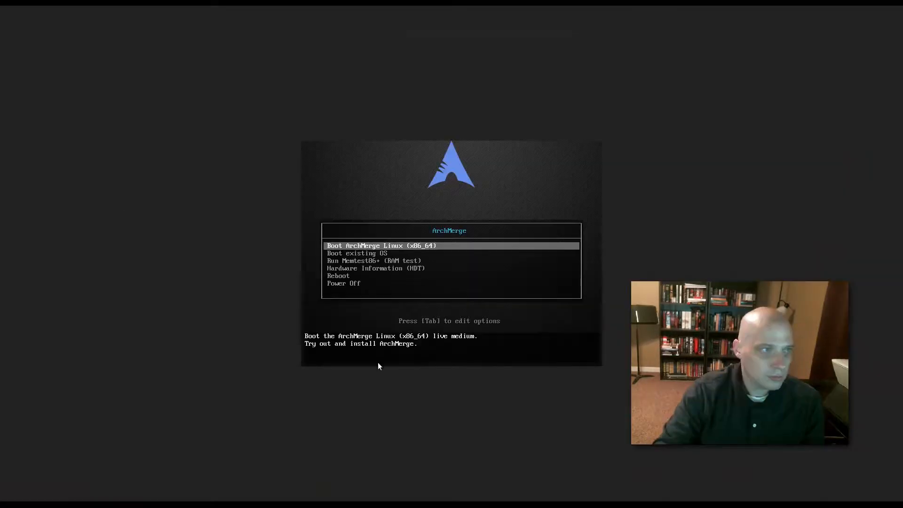
pyautogui.moveTo(510, 427)
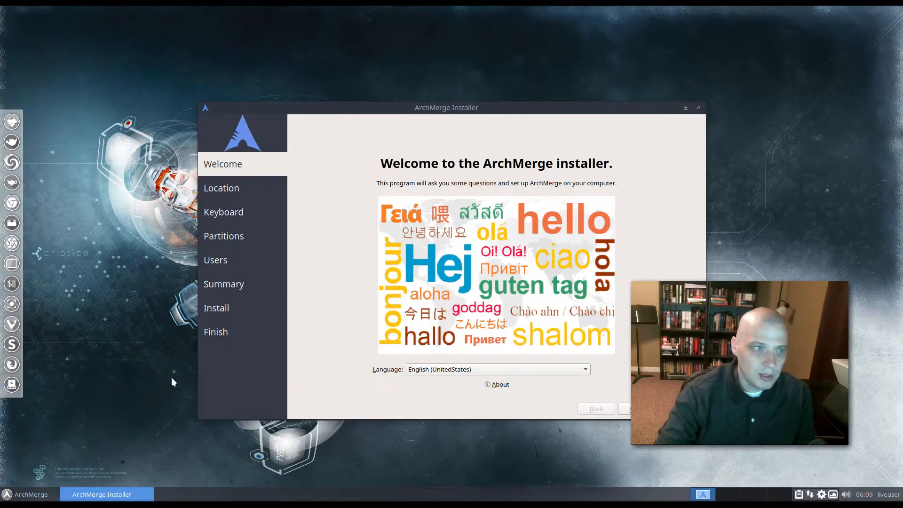
pyautogui.moveTo(368, 422)
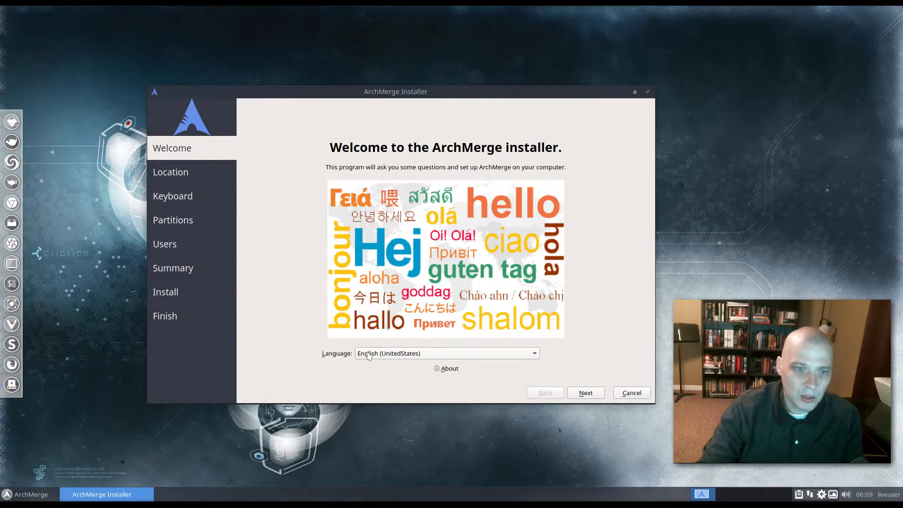
pyautogui.moveTo(586, 400)
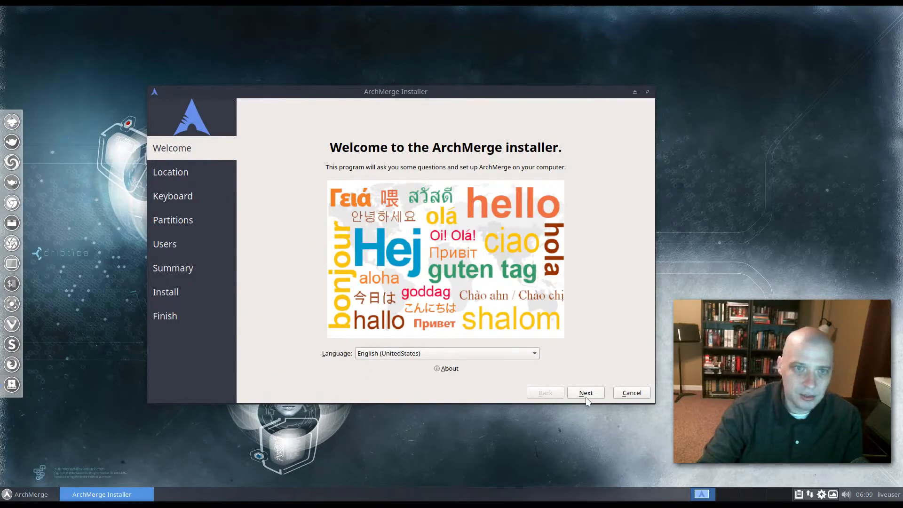
# Step: Accept English US and America/Chicago, test the US keyboard with 'This is a test', reach Partitions
pyautogui.click(585, 392)
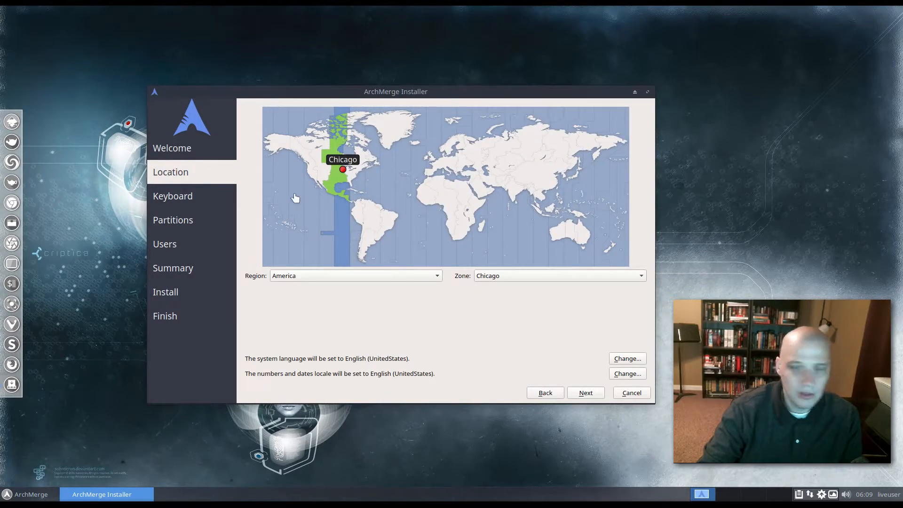
pyautogui.moveTo(277, 402)
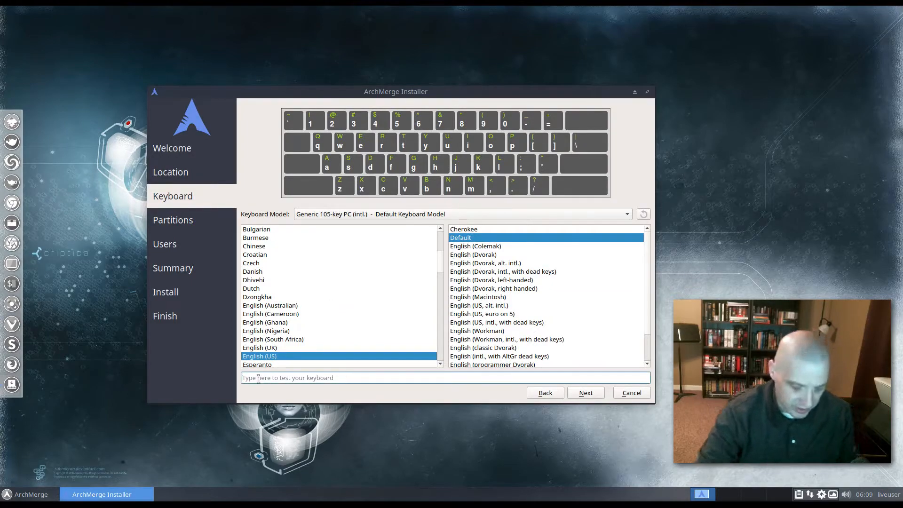
pyautogui.write('This is a test!!!!')
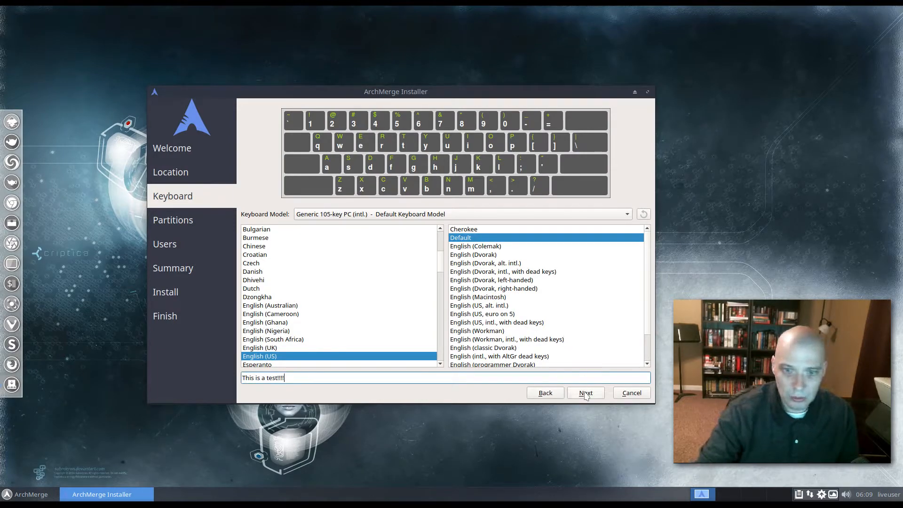
pyautogui.click(585, 393)
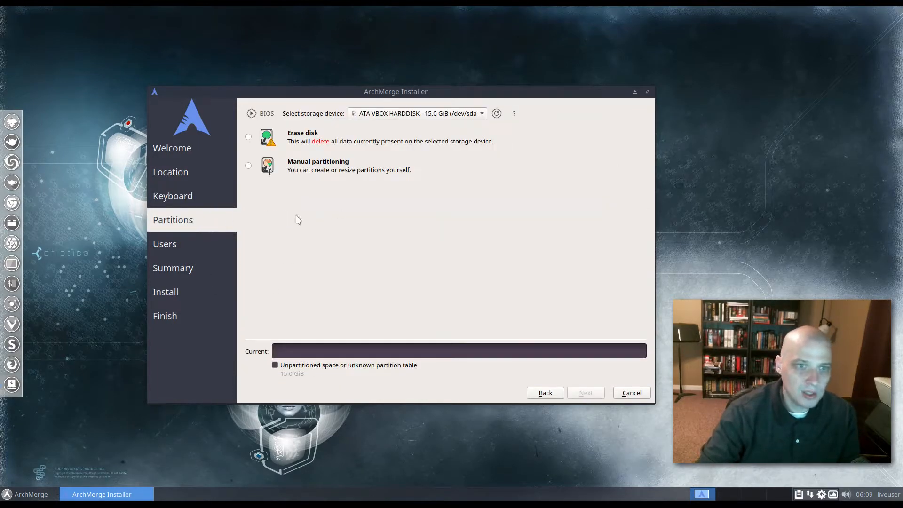
# Step: Choose 'Erase disk' for the 15 GiB drive and proceed to the Users page
pyautogui.click(249, 136)
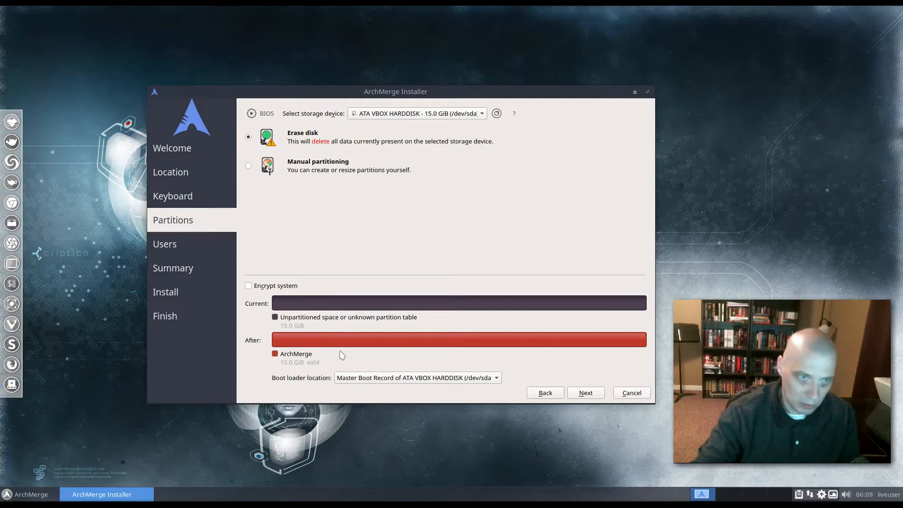
pyautogui.moveTo(343, 308)
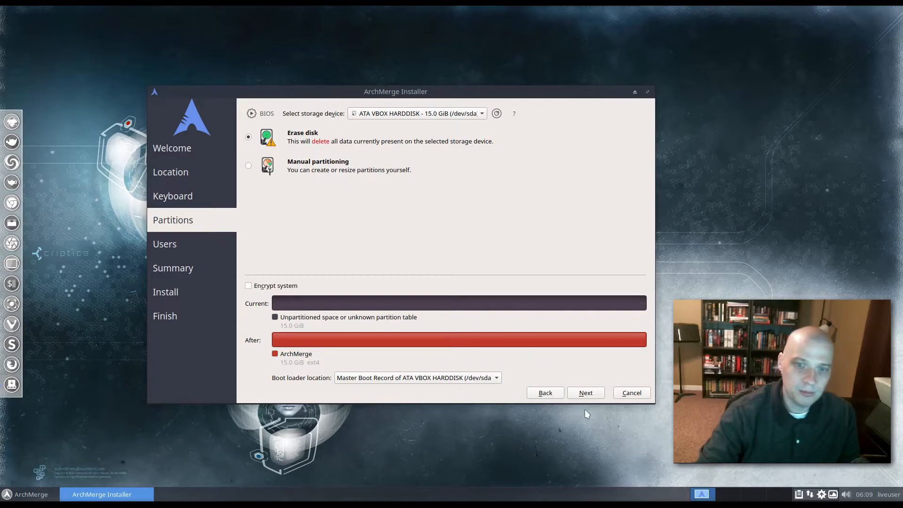
pyautogui.moveTo(303, 206)
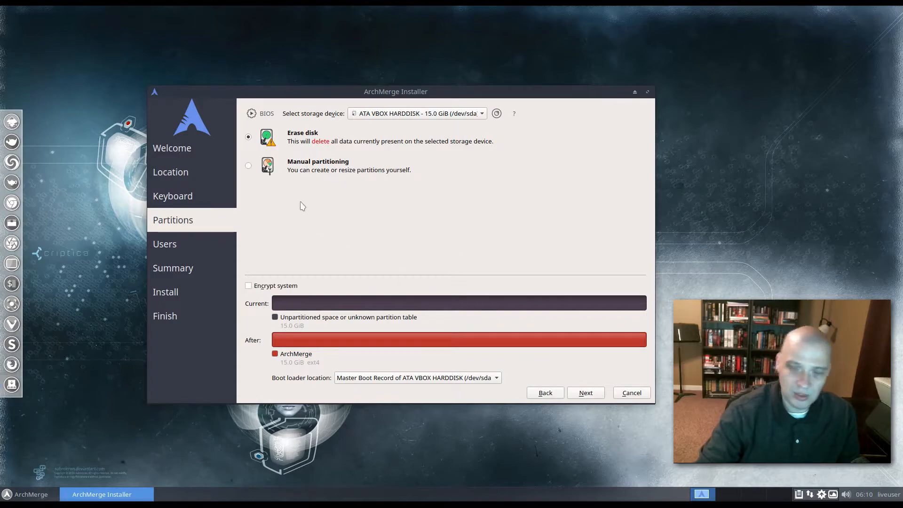
pyautogui.moveTo(307, 260)
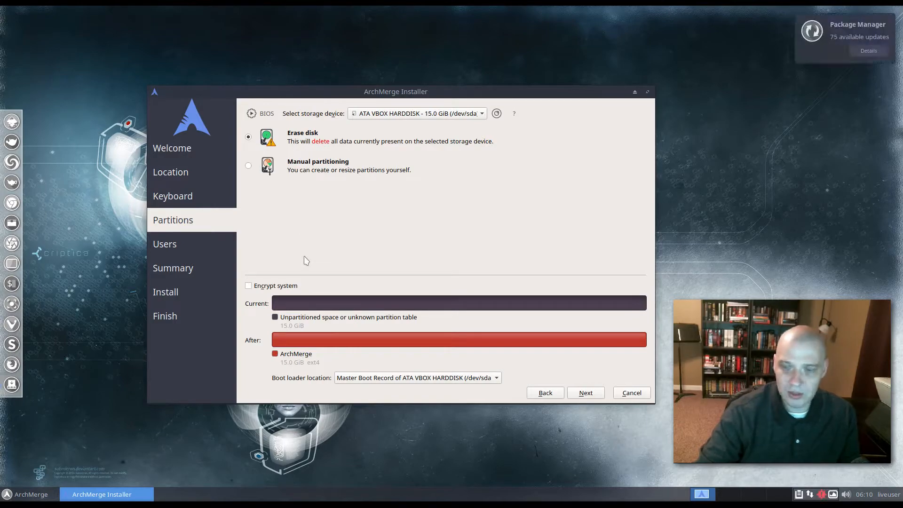
pyautogui.click(585, 392)
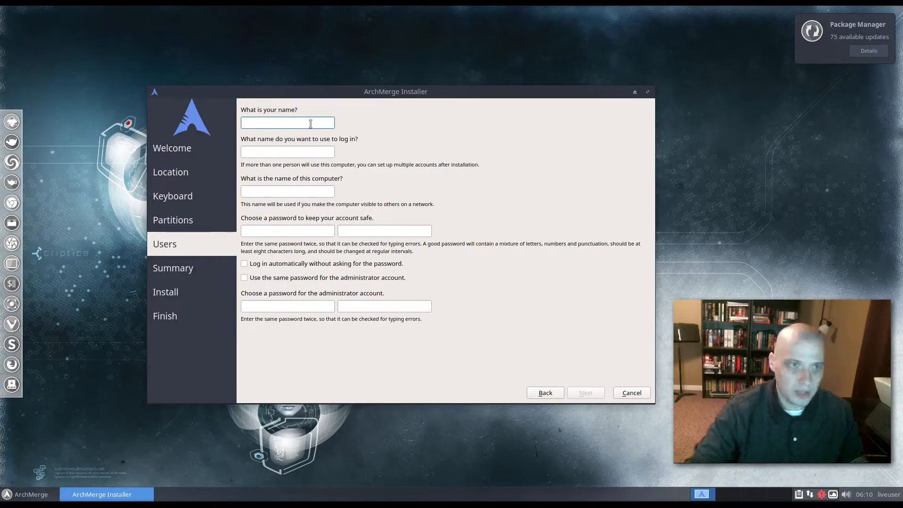
# Step: Enter user archmerge and a password, reuse it for administrator, and continue to Summary
pyautogui.write('arch')
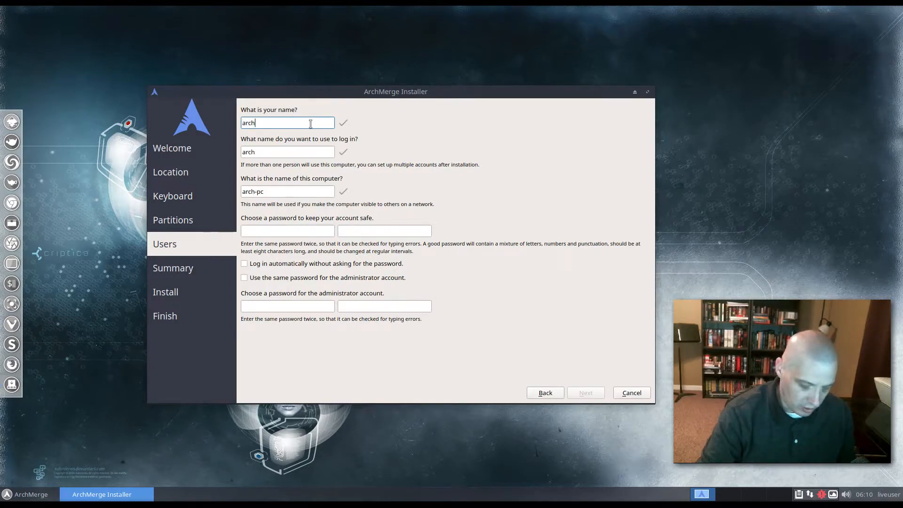
pyautogui.write('merge')
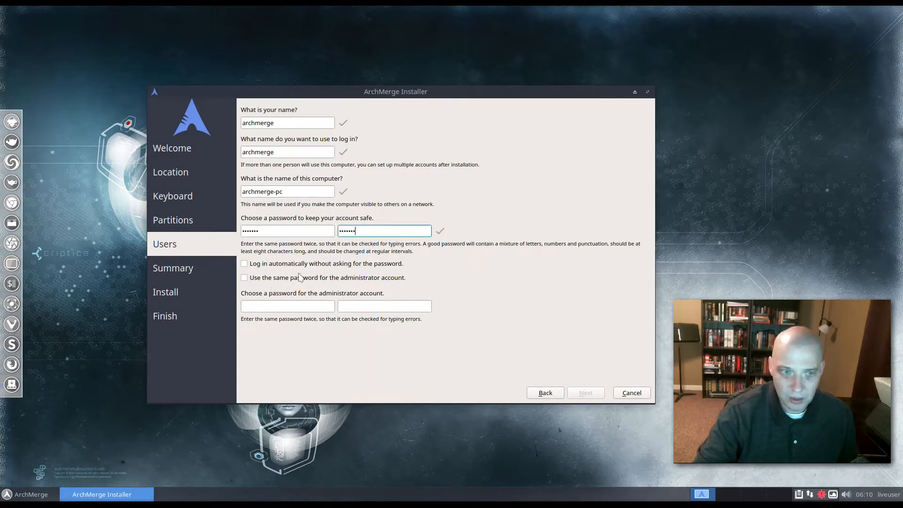
pyautogui.write('•')
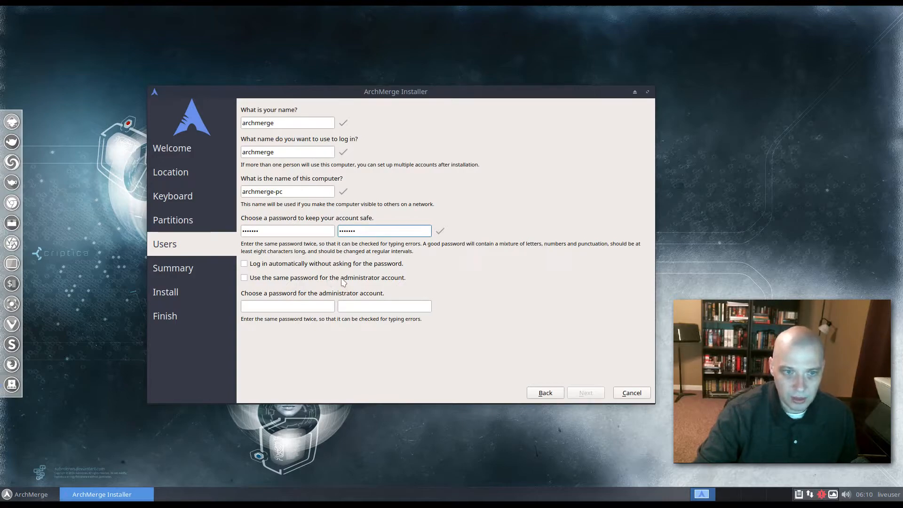
pyautogui.click(244, 277)
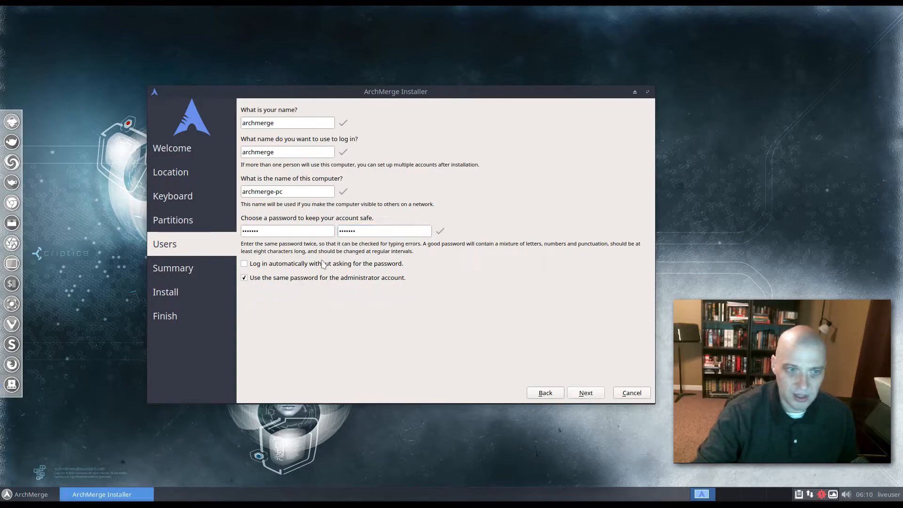
pyautogui.click(586, 392)
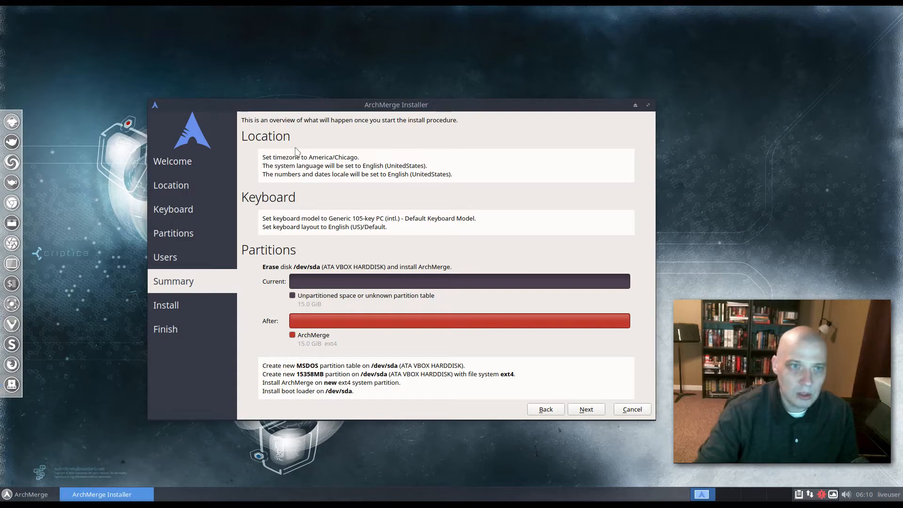
pyautogui.moveTo(349, 281)
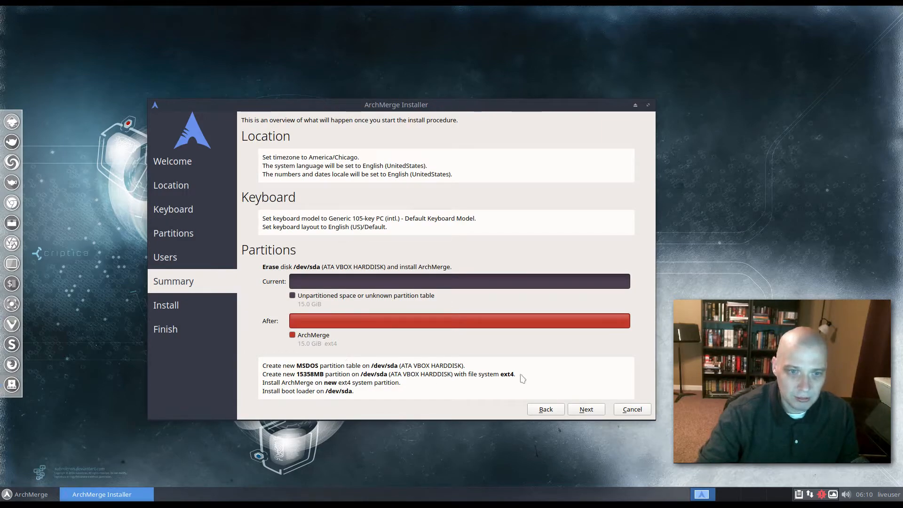
# Step: Begin installing ArchMerge from the Summary page
pyautogui.click(585, 408)
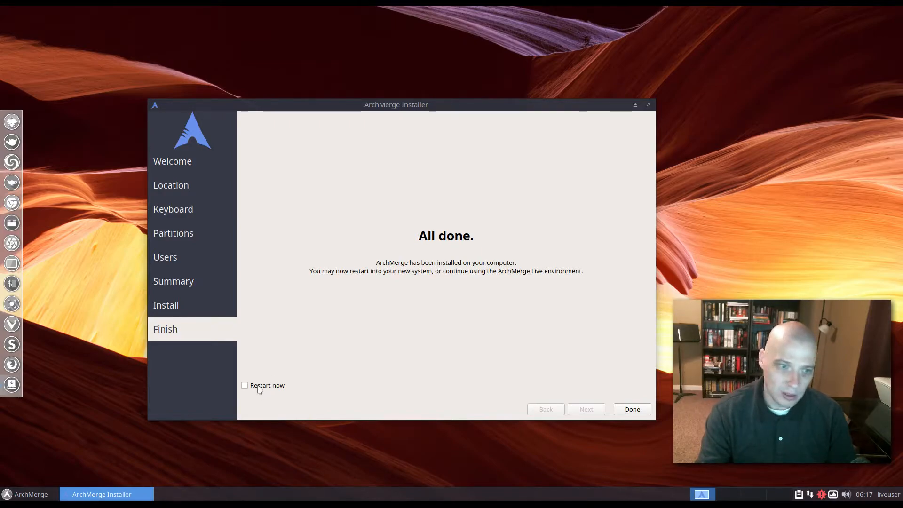
# Step: Check 'Restart now', click Done, and dismiss the VirtualBox mouse-capture notice
pyautogui.click(245, 385)
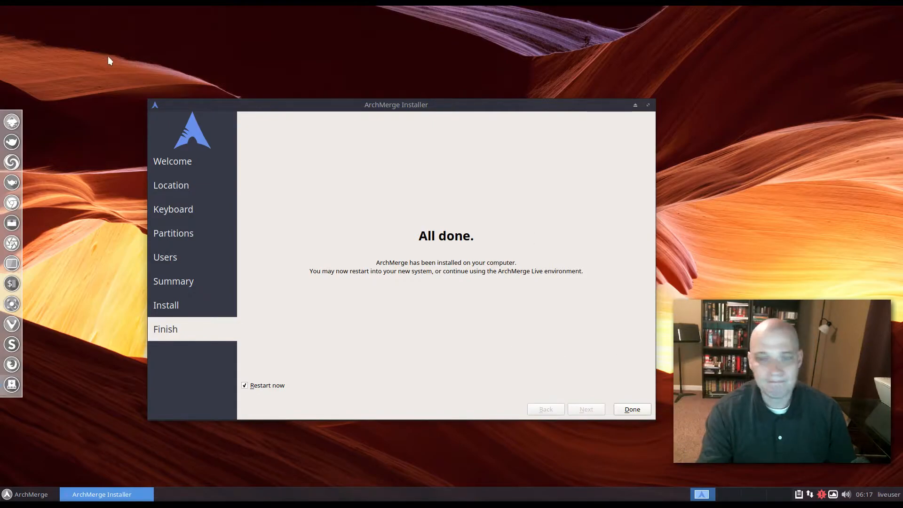
pyautogui.click(631, 409)
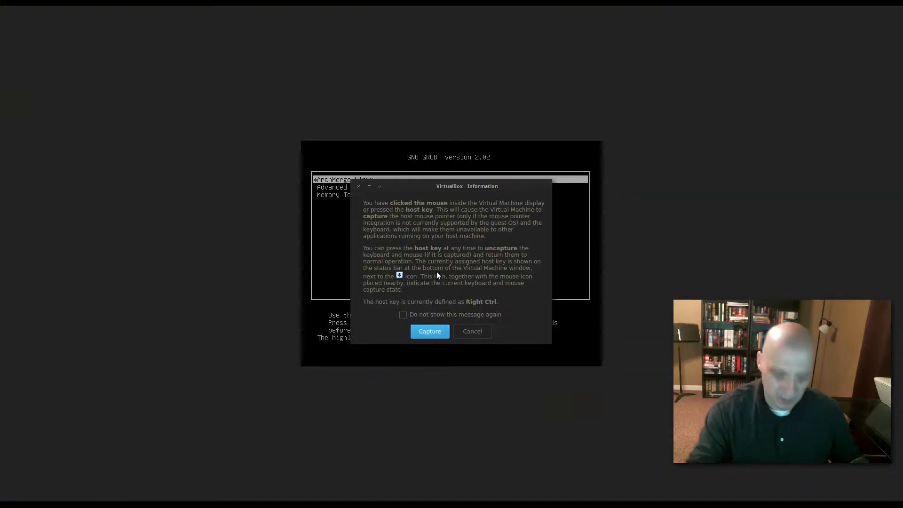
pyautogui.click(429, 331)
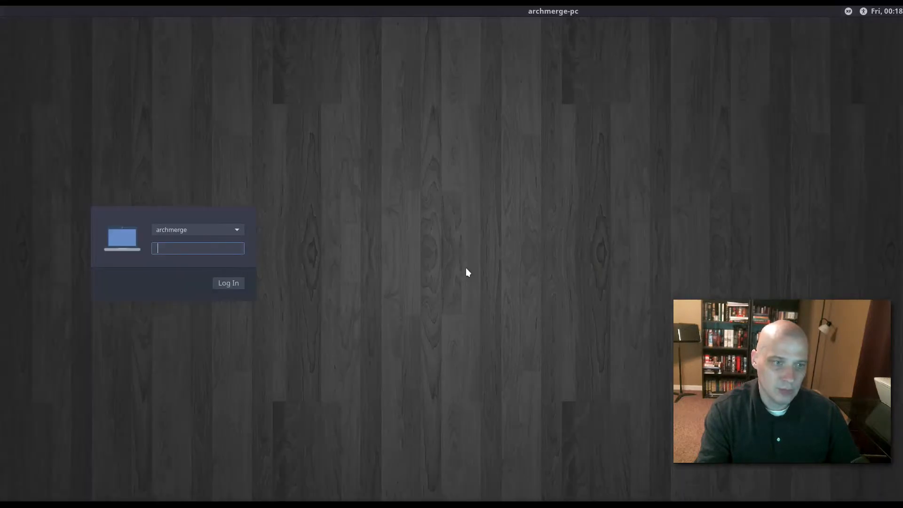
# Step: Log in as archmerge at the LightDM screen with the account password
pyautogui.write('•')
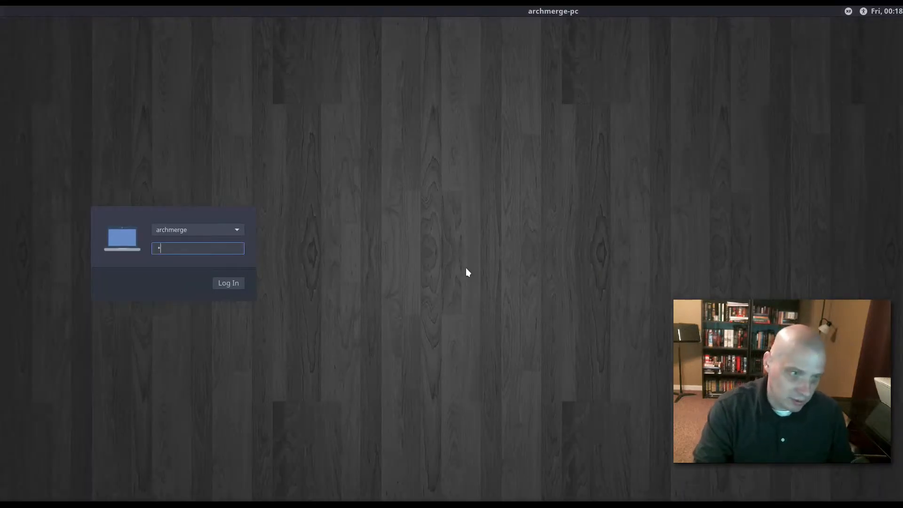
pyautogui.write('password')
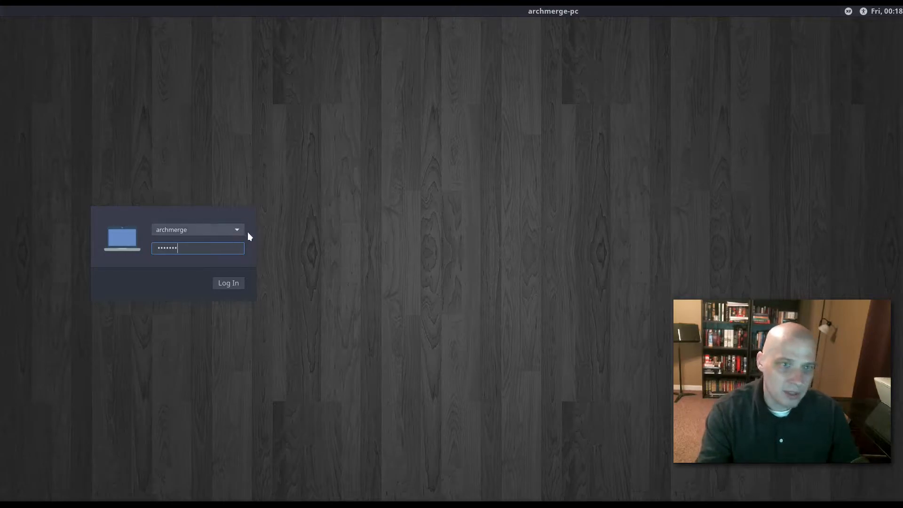
pyautogui.click(228, 283)
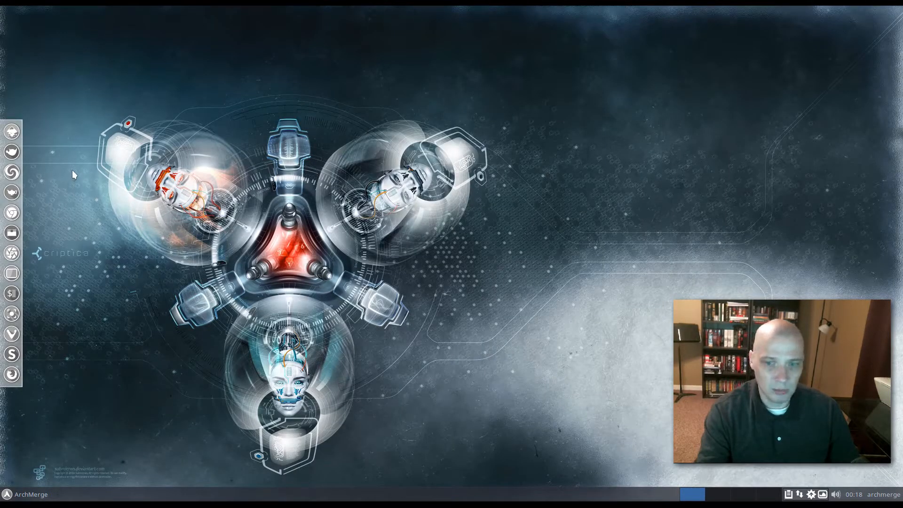
pyautogui.moveTo(283, 55)
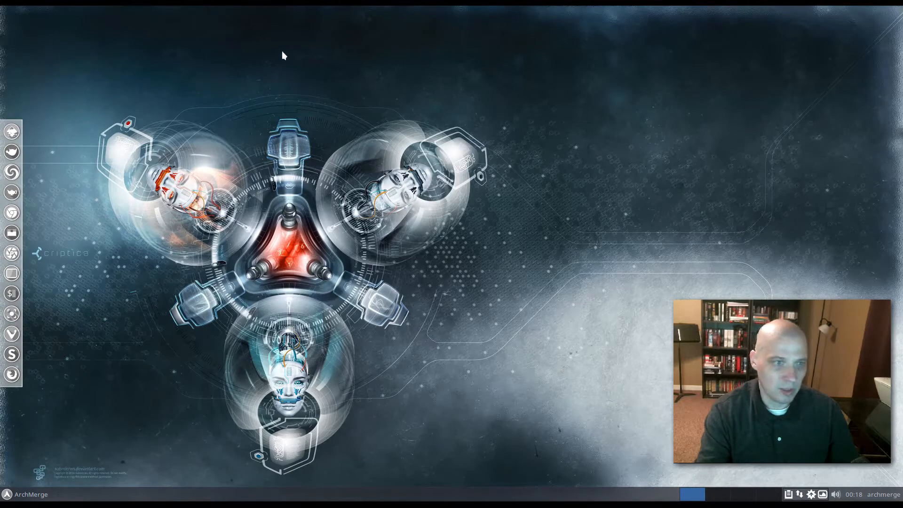
pyautogui.moveTo(326, 358)
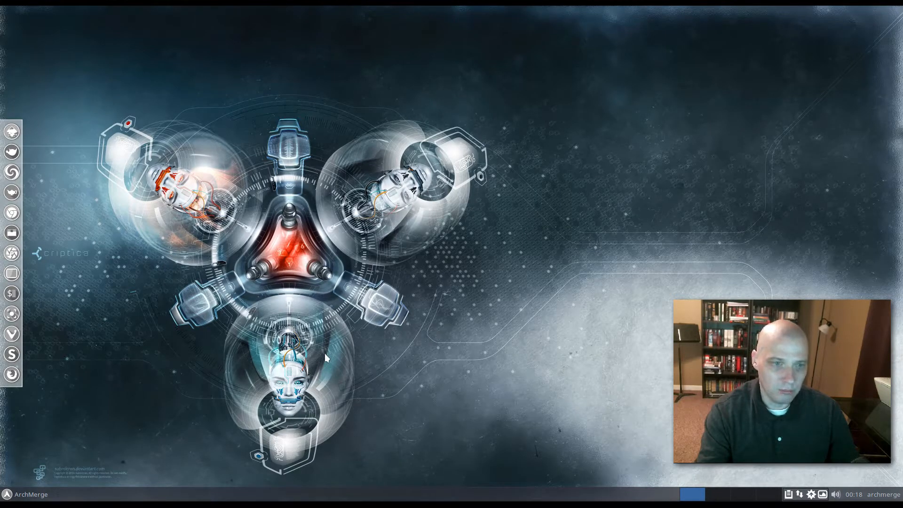
pyautogui.moveTo(295, 306)
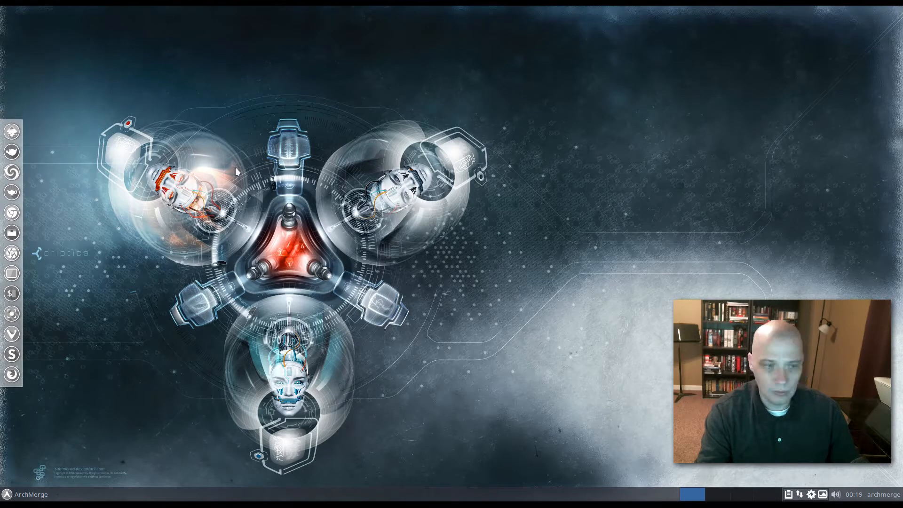
pyautogui.moveTo(231, 256)
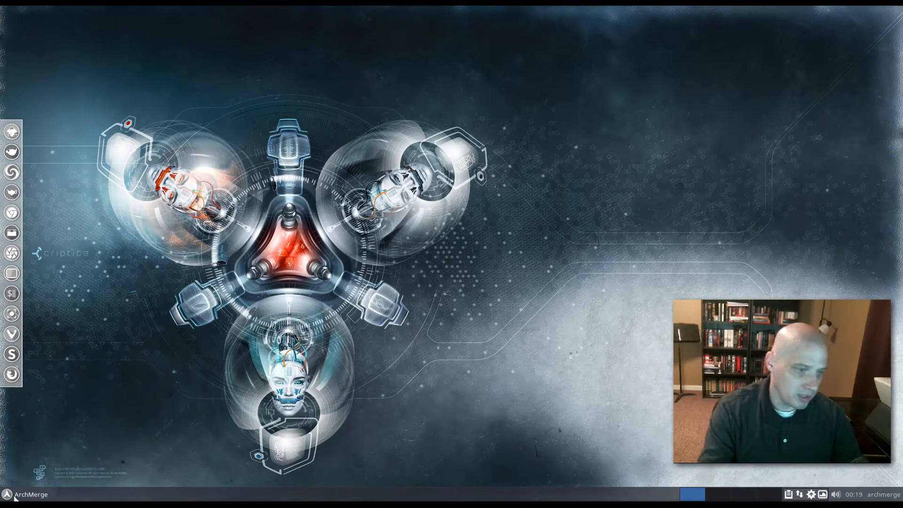
# Step: Launch Conkyzen from the Whisker Menu Favorites
pyautogui.click(28, 495)
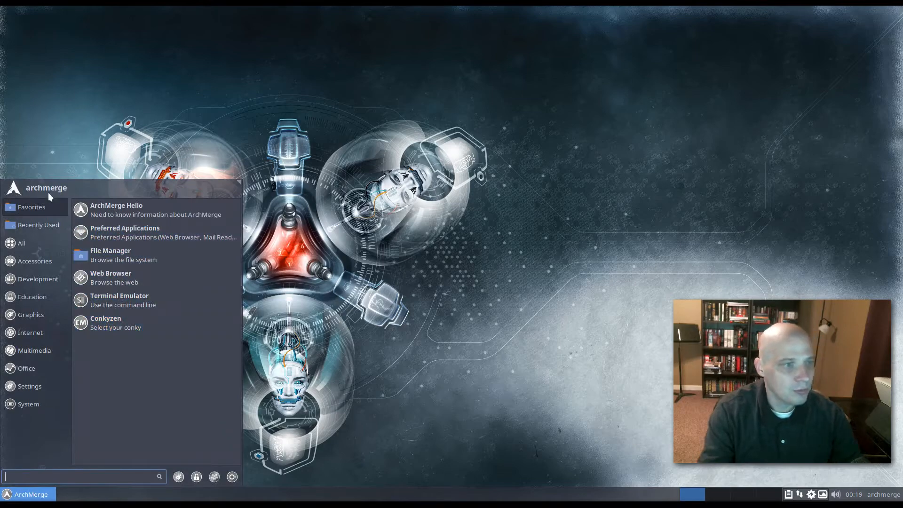
pyautogui.click(35, 261)
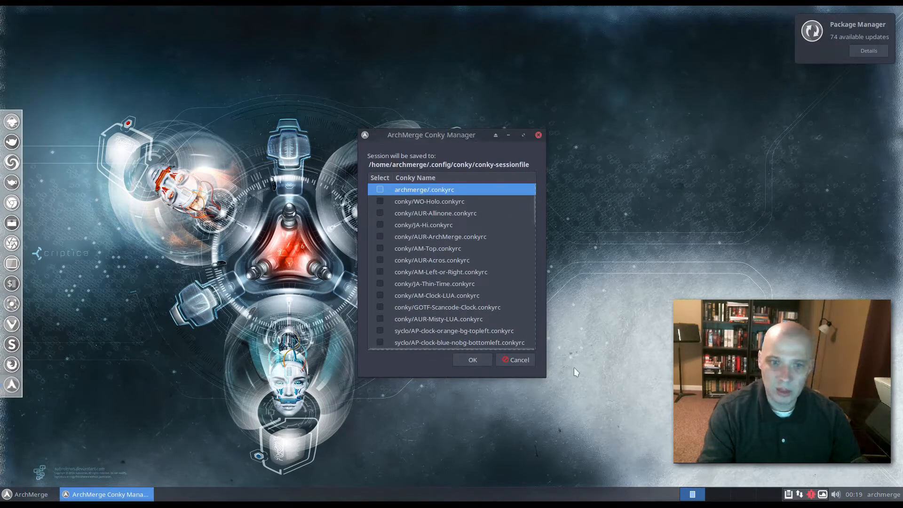
# Step: Confirm the Conky Manager with no conky selected and accept killing running conkys
pyautogui.click(472, 360)
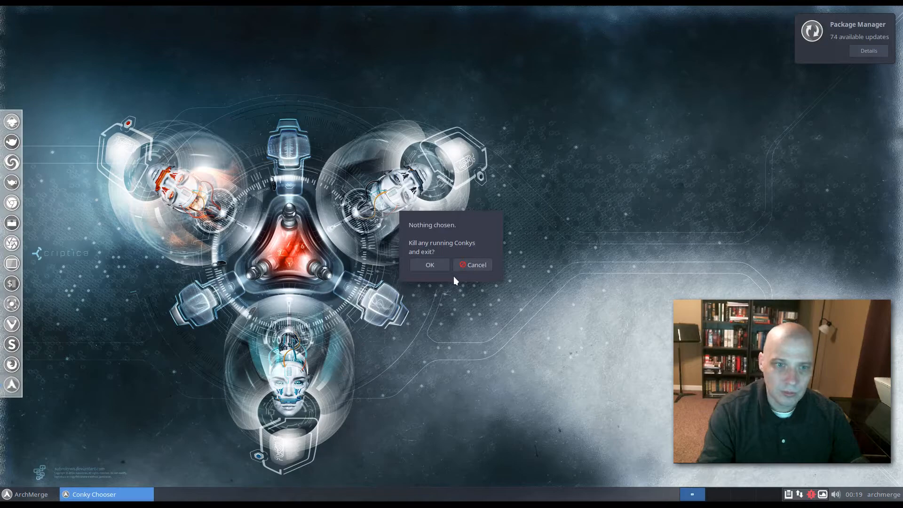
pyautogui.click(429, 265)
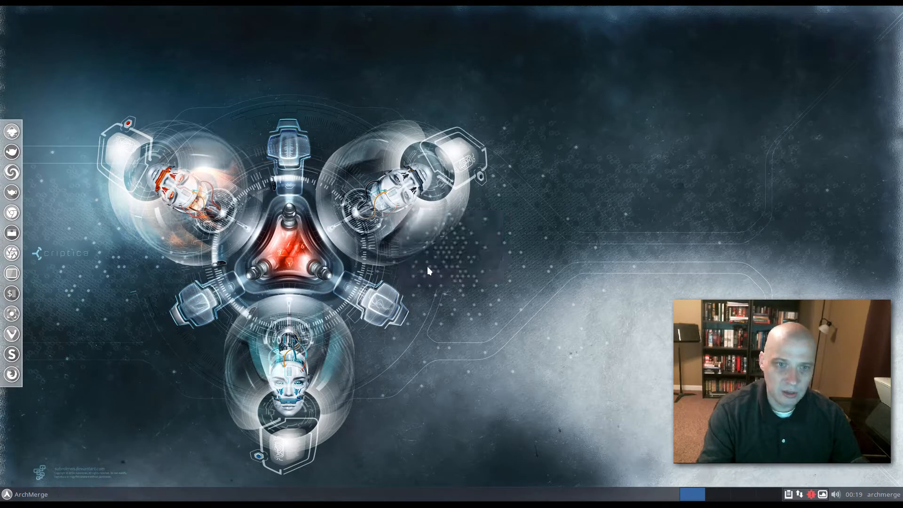
pyautogui.moveTo(436, 253)
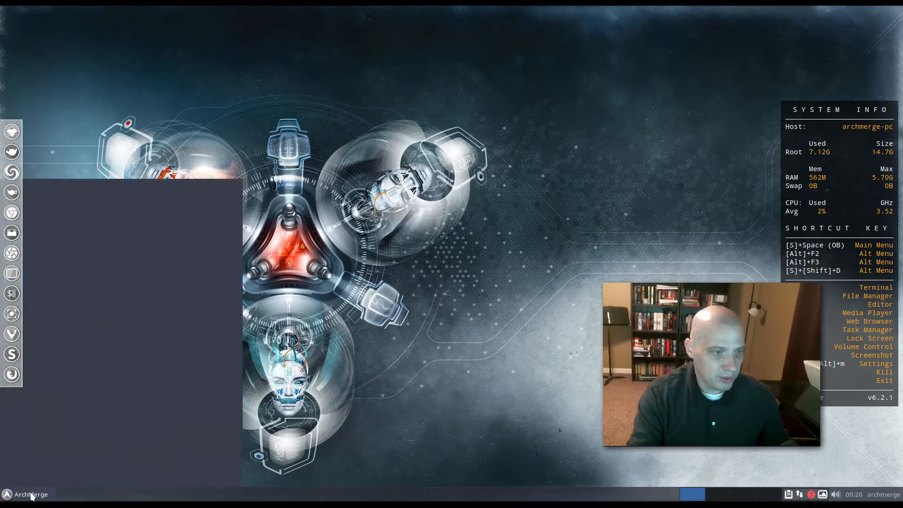
# Step: Launch Mousepad from the Accessories menu, then close its empty window
pyautogui.click(27, 494)
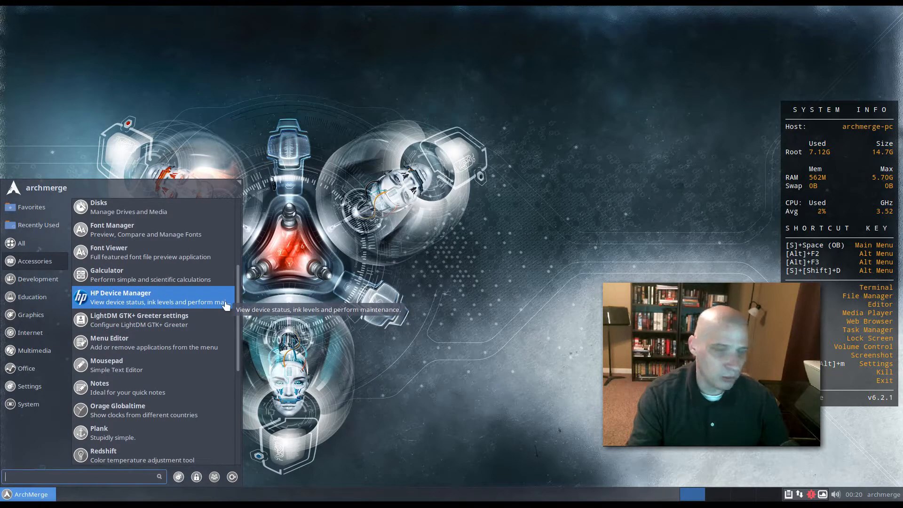
pyautogui.moveTo(153, 319)
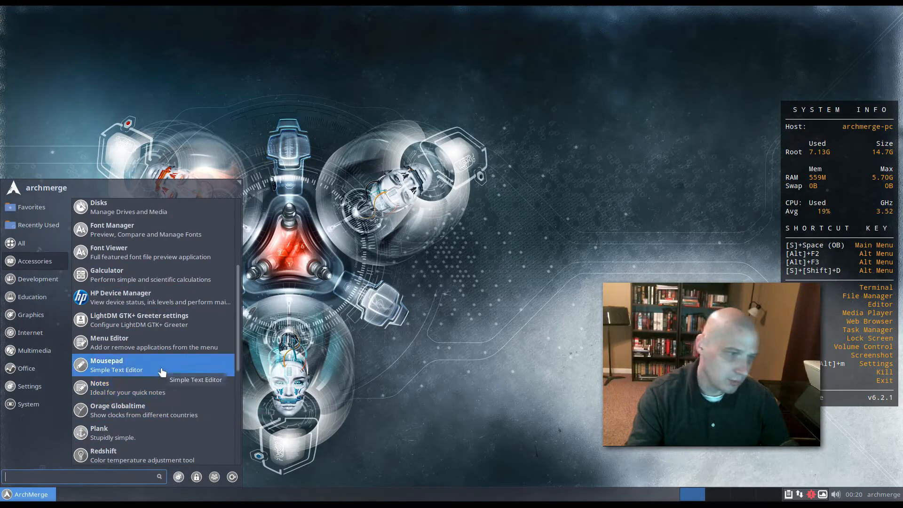
pyautogui.click(106, 364)
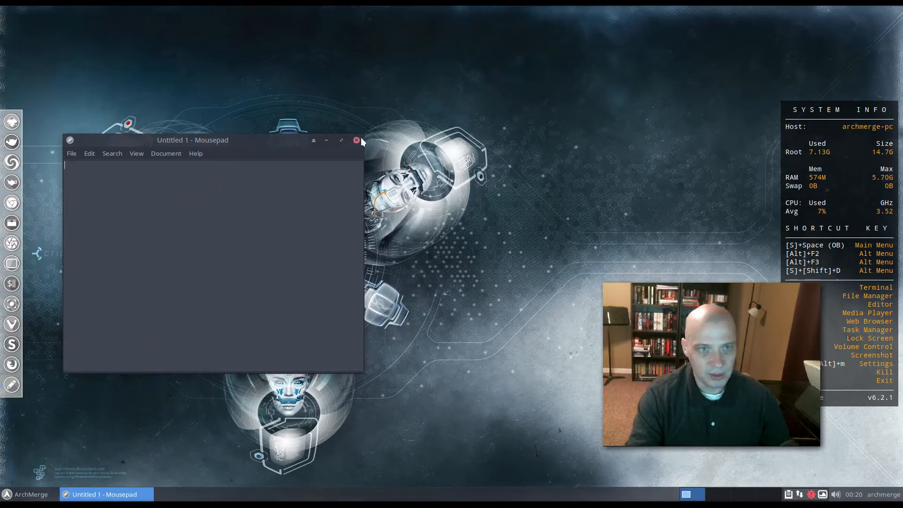
pyautogui.click(356, 140)
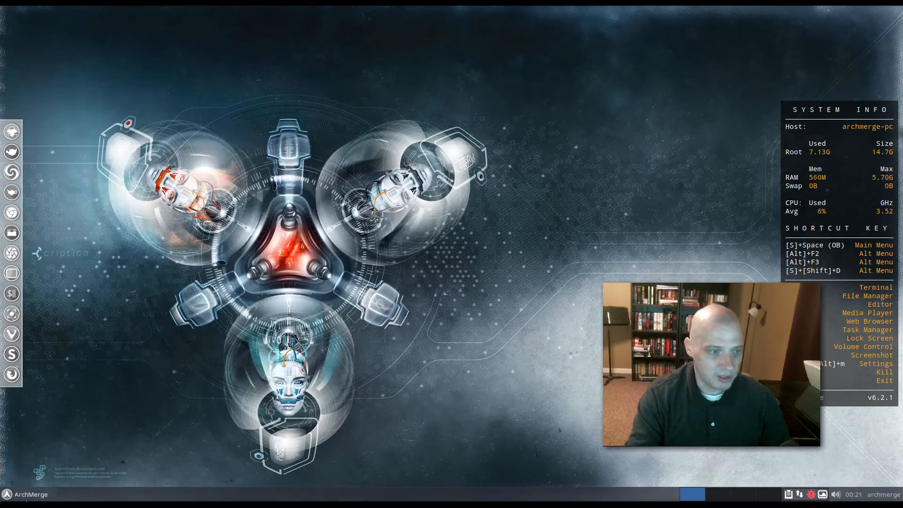
# Step: Reopen the Whisker Menu and browse Accessories, showing Screenshot, Thunar and Variety
pyautogui.click(28, 495)
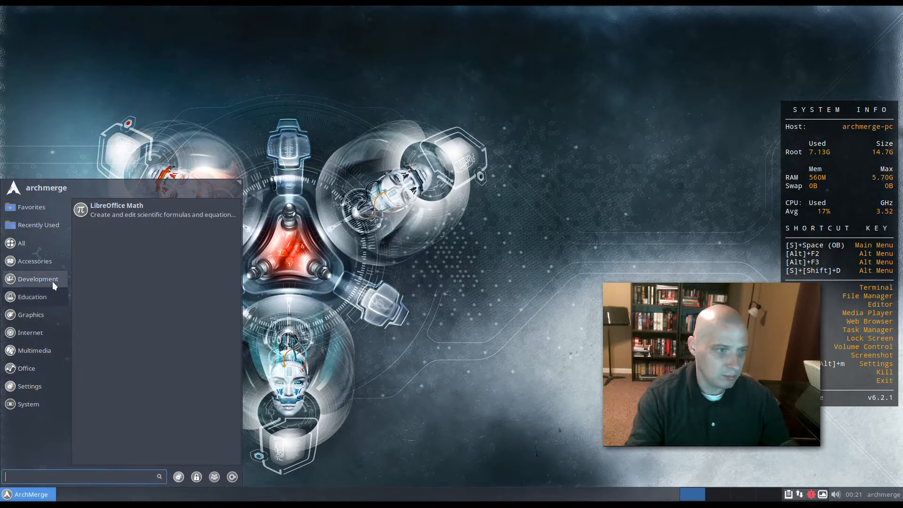
pyautogui.click(35, 261)
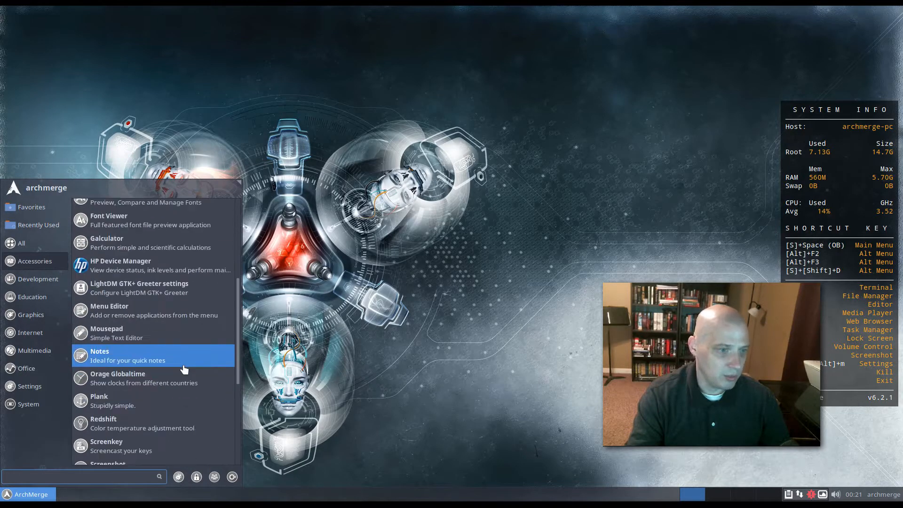
pyautogui.moveTo(144, 356)
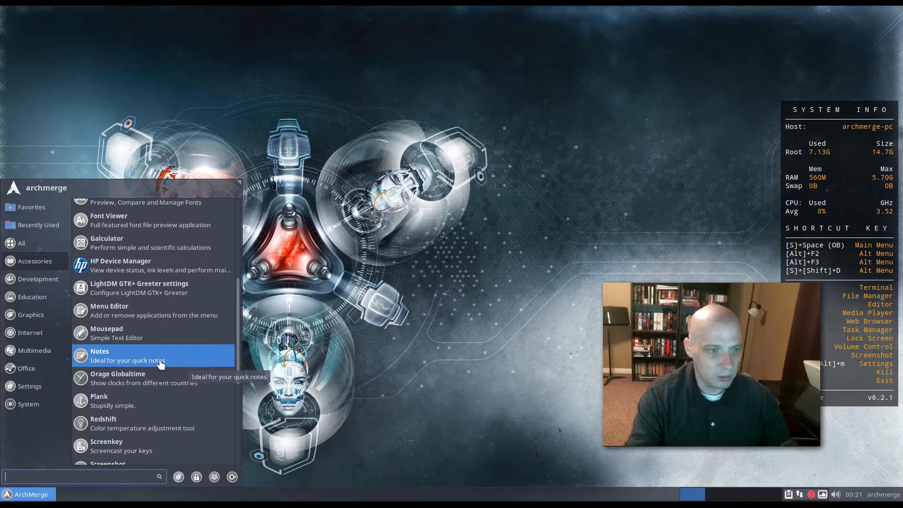
pyautogui.scroll(-3)
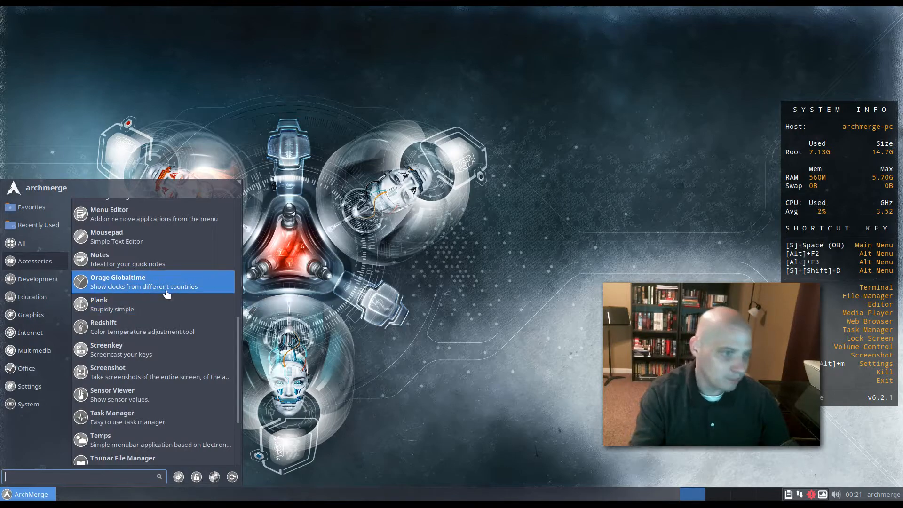
pyautogui.moveTo(423, 232)
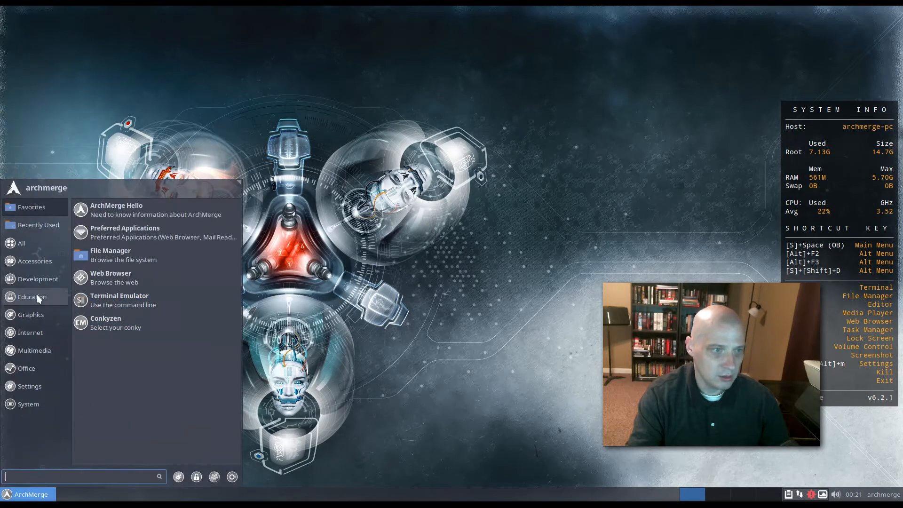
pyautogui.click(35, 261)
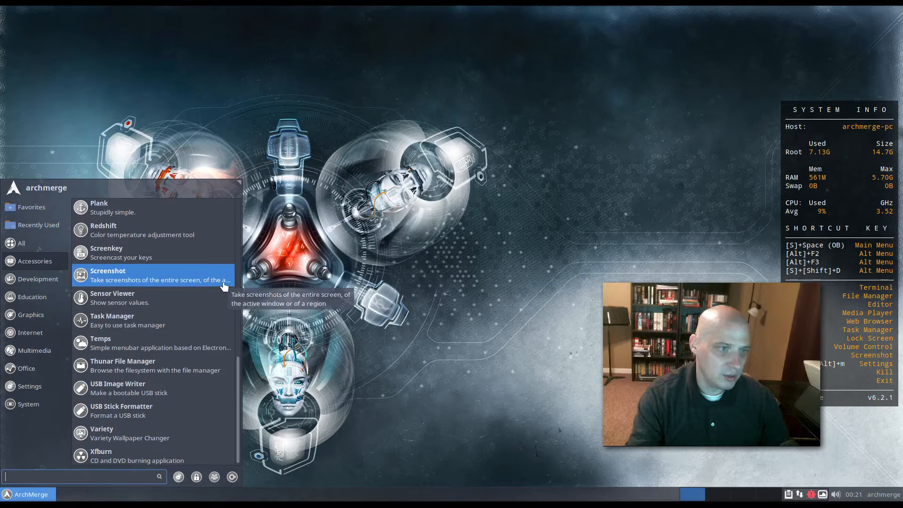
pyautogui.moveTo(215, 296)
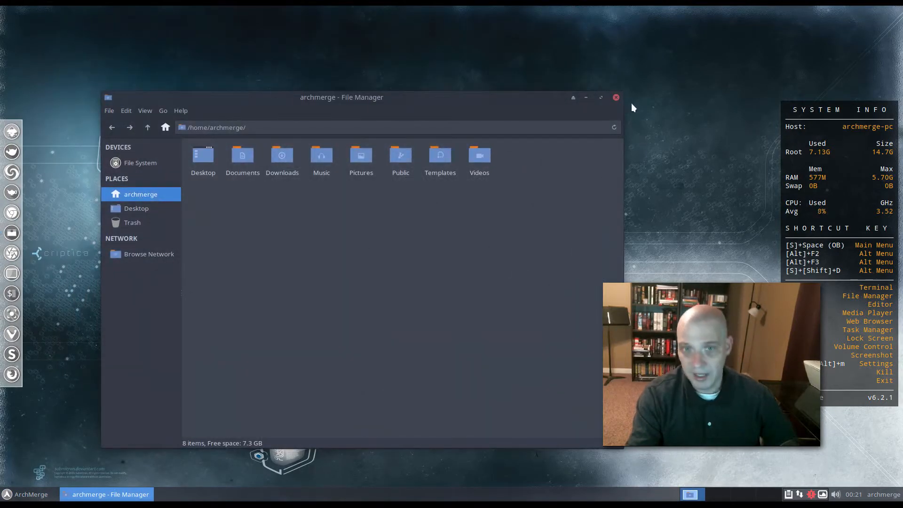
# Step: Close the file manager, scroll Accessories down to Variety and Xfburn, then view Development
pyautogui.click(615, 97)
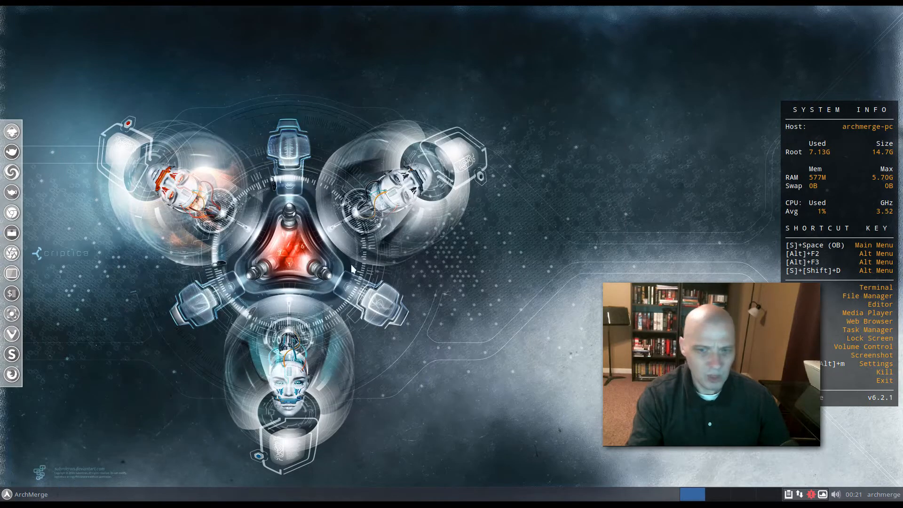
pyautogui.click(28, 495)
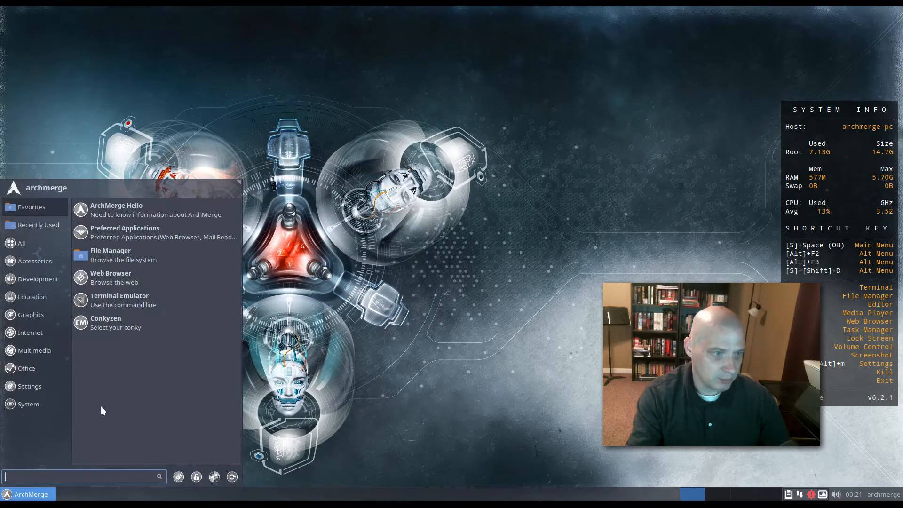
pyautogui.click(35, 261)
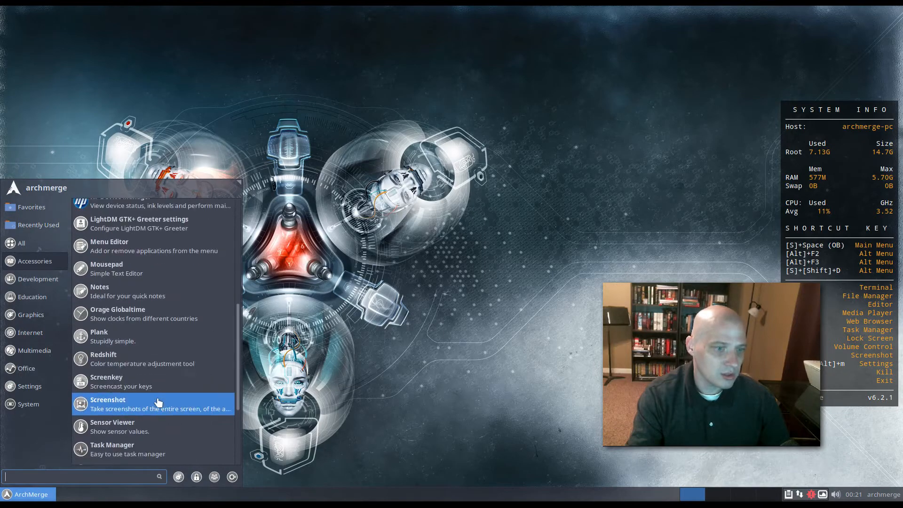
pyautogui.scroll(-3)
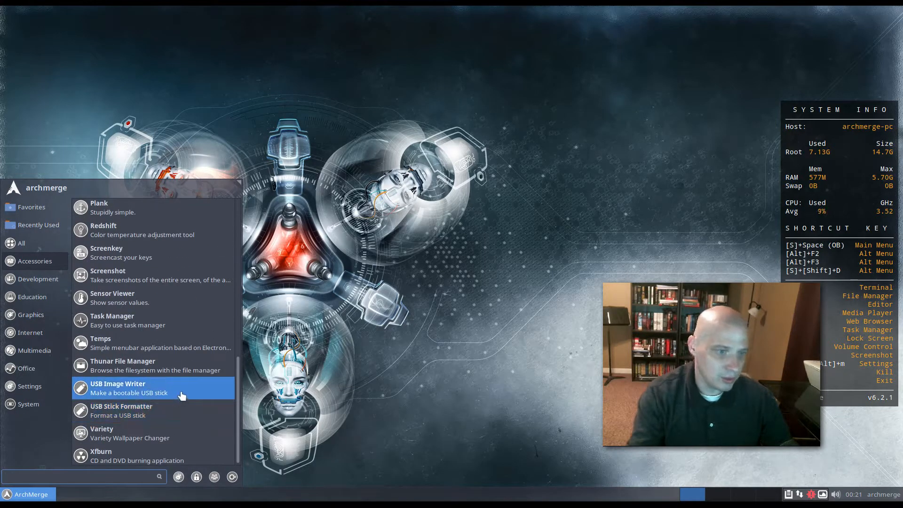
pyautogui.moveTo(181, 396)
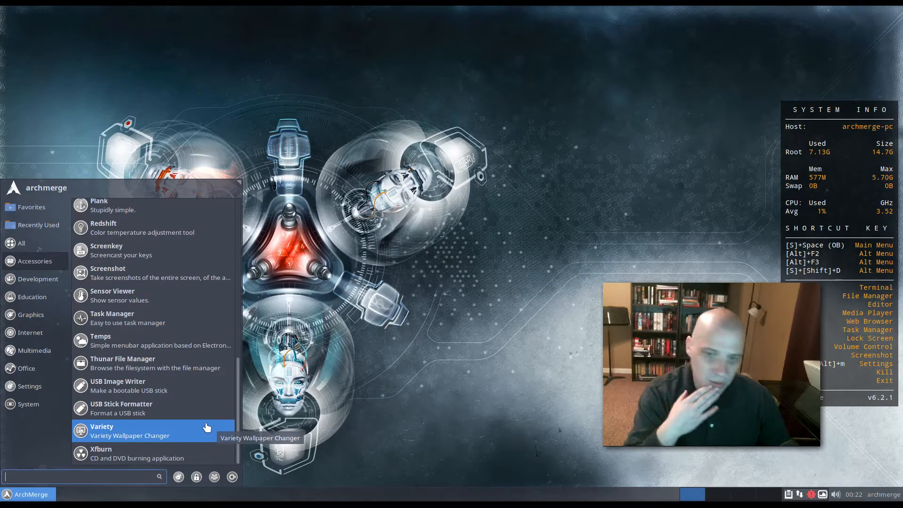
pyautogui.moveTo(143, 454)
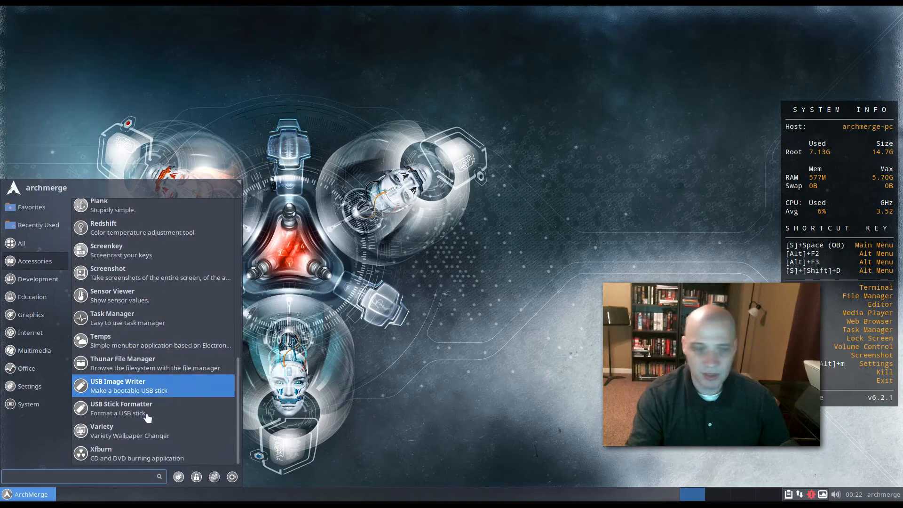
pyautogui.click(34, 279)
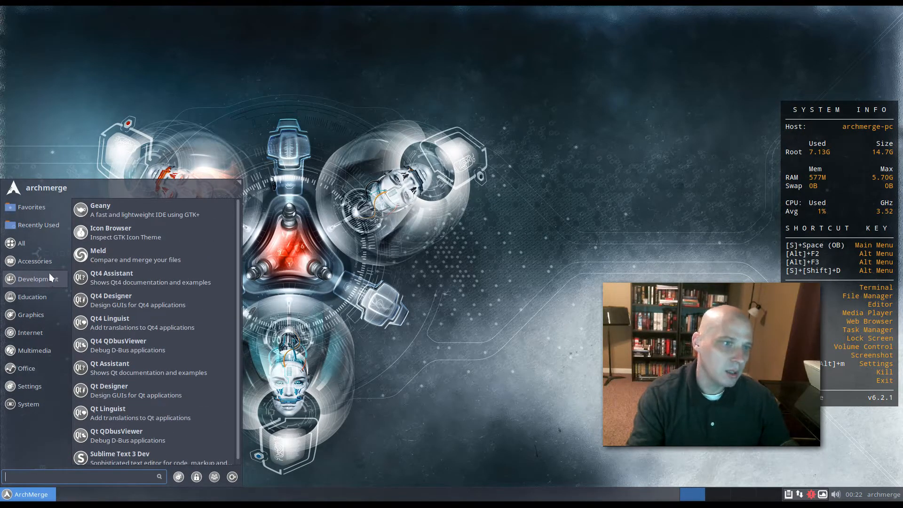
pyautogui.moveTo(215, 220)
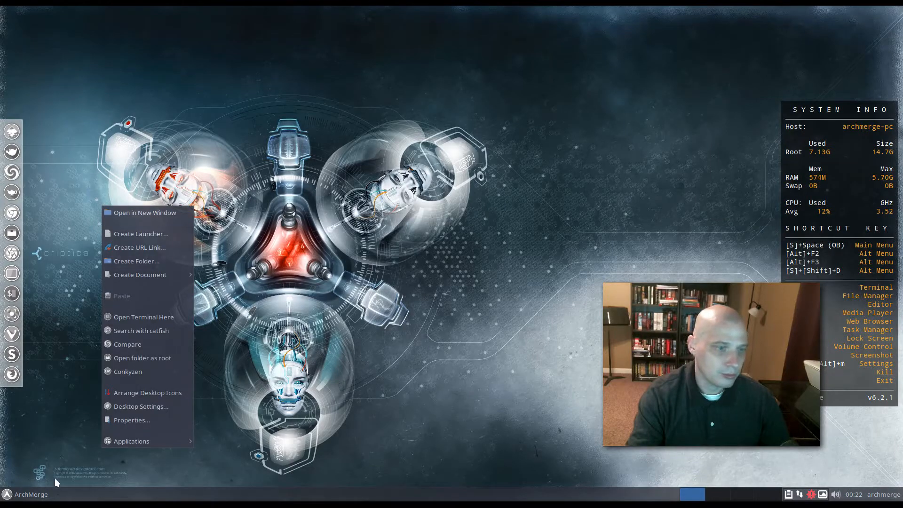
# Step: Browse the Education and Graphics categories, then launch GNU Image Manipulation Program
pyautogui.click(26, 495)
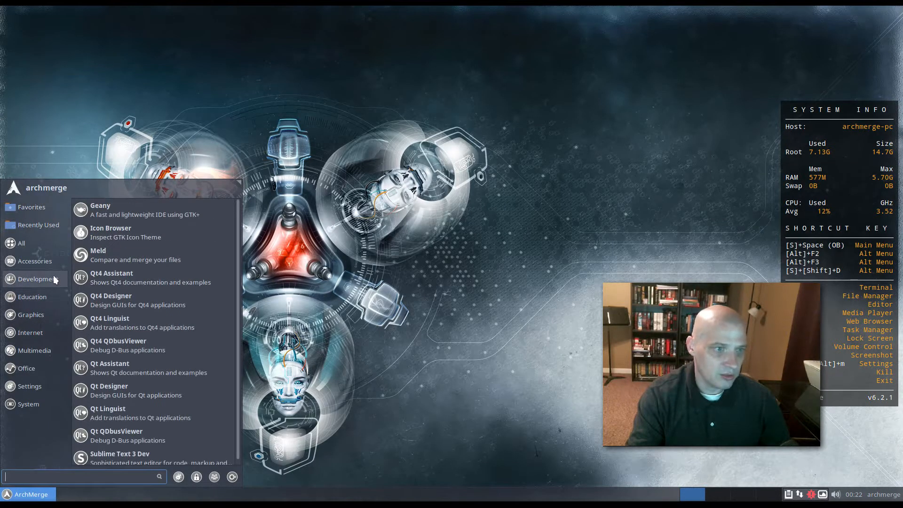
pyautogui.moveTo(203, 259)
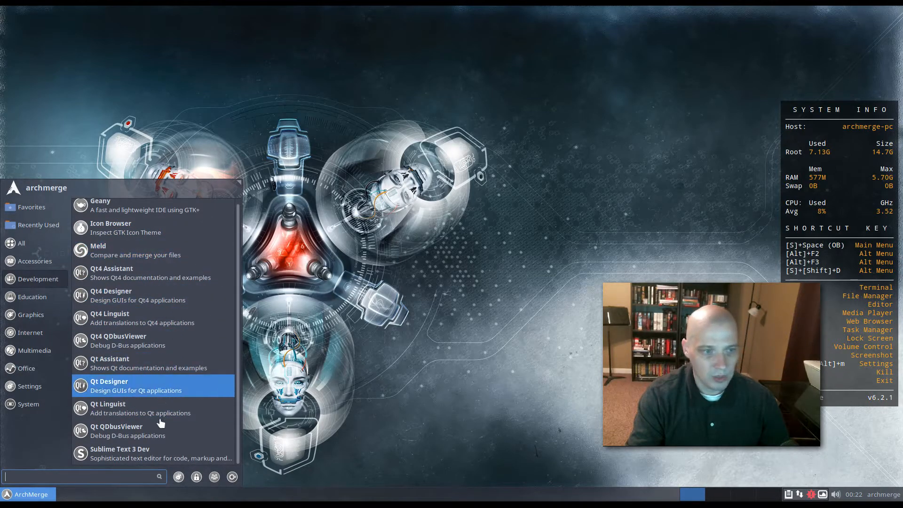
pyautogui.click(32, 296)
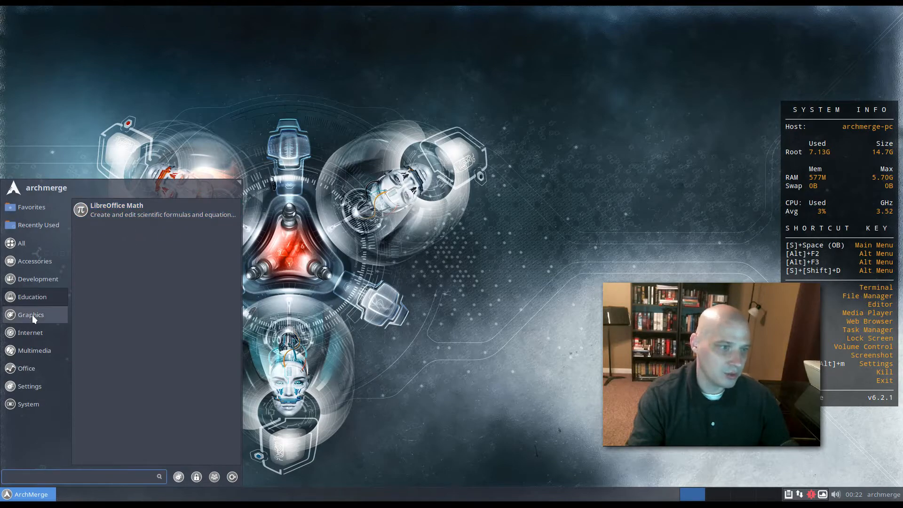
pyautogui.click(31, 315)
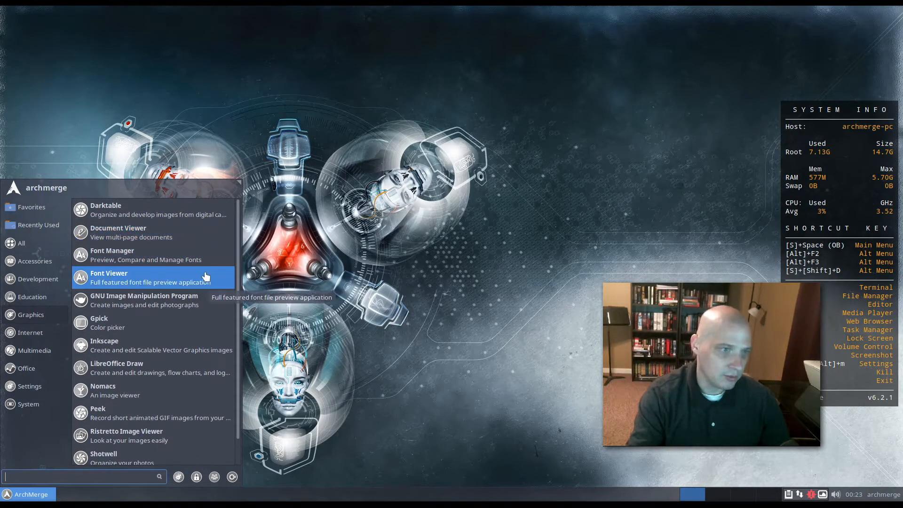
pyautogui.moveTo(144, 299)
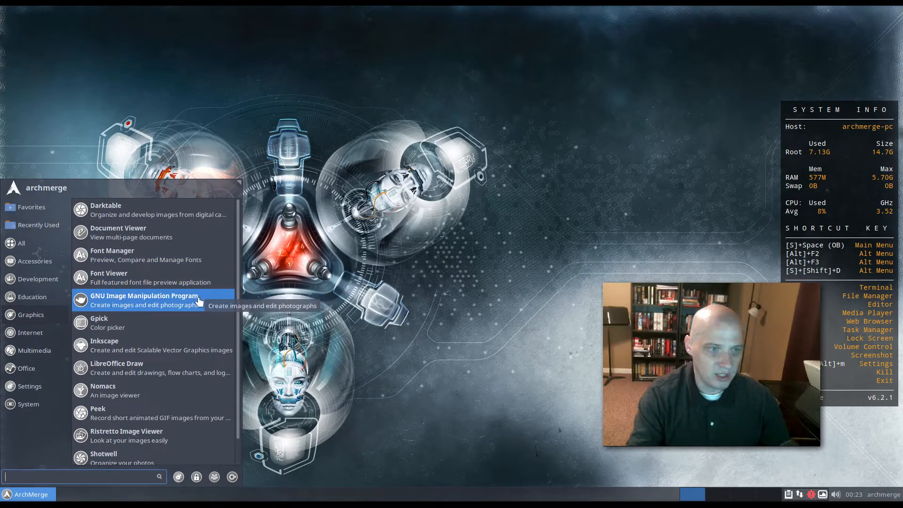
pyautogui.click(144, 300)
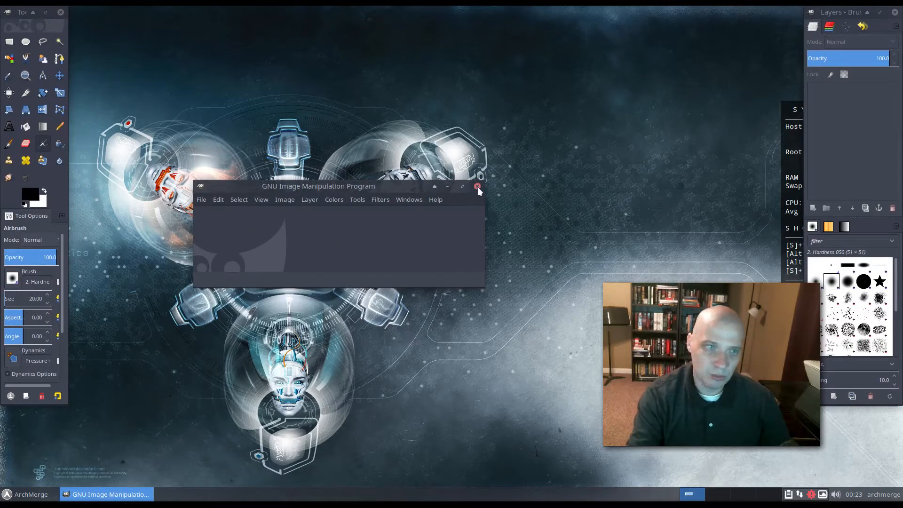
# Step: Close GIMP and reopen the Whisker Menu on the Graphics entries
pyautogui.click(477, 186)
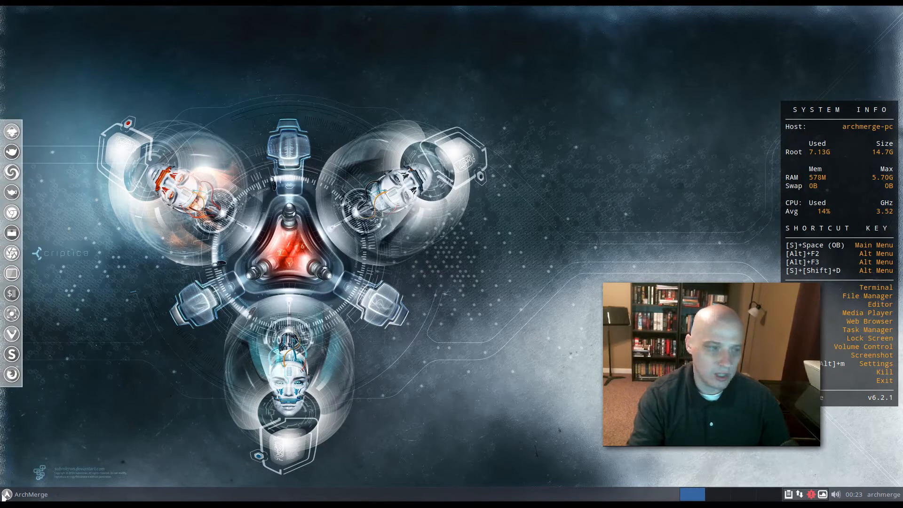
pyautogui.click(27, 494)
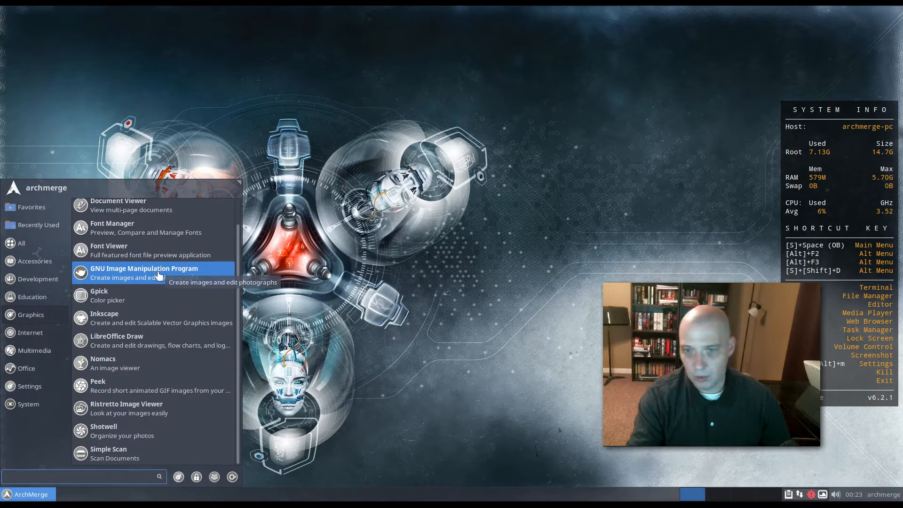
pyautogui.moveTo(158, 340)
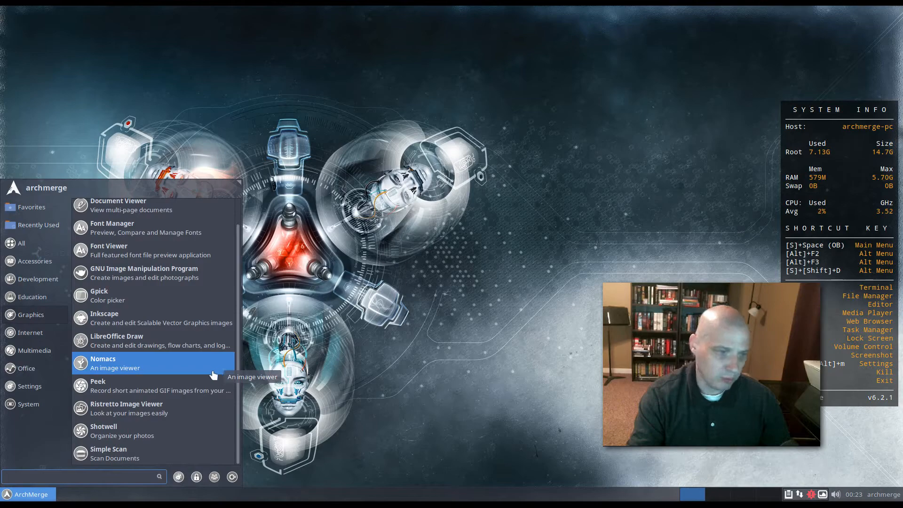
pyautogui.moveTo(216, 387)
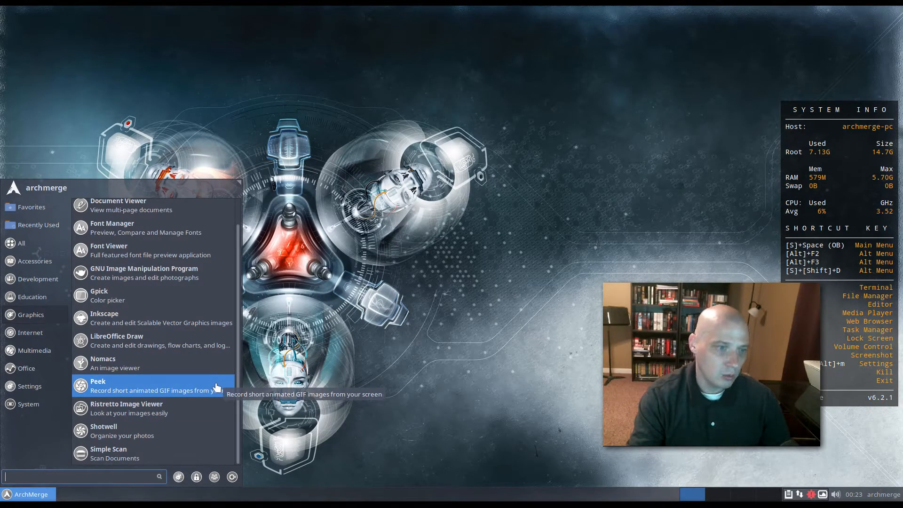
pyautogui.moveTo(207, 432)
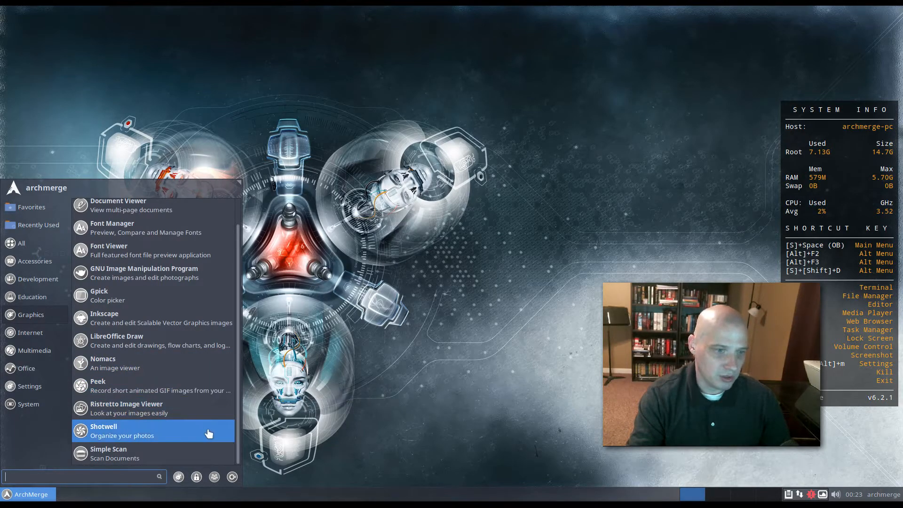
pyautogui.moveTo(205, 412)
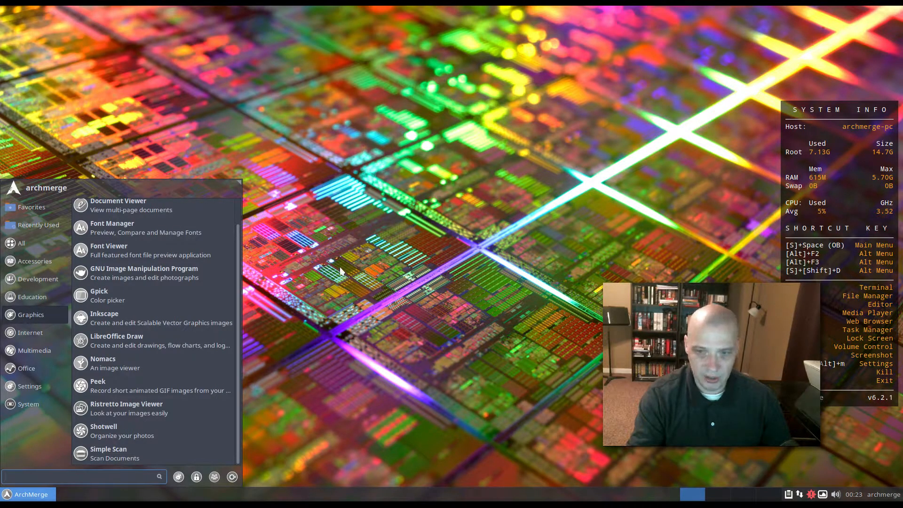
pyautogui.moveTo(378, 385)
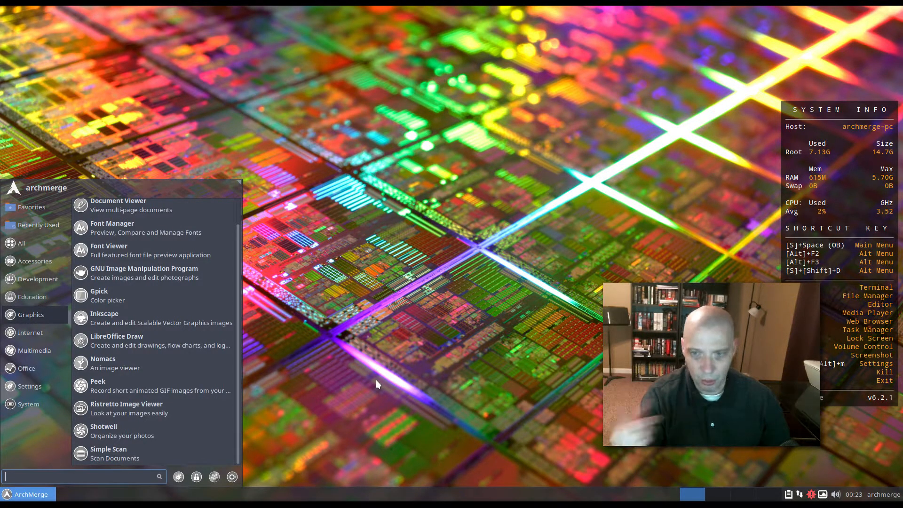
pyautogui.moveTo(77, 100)
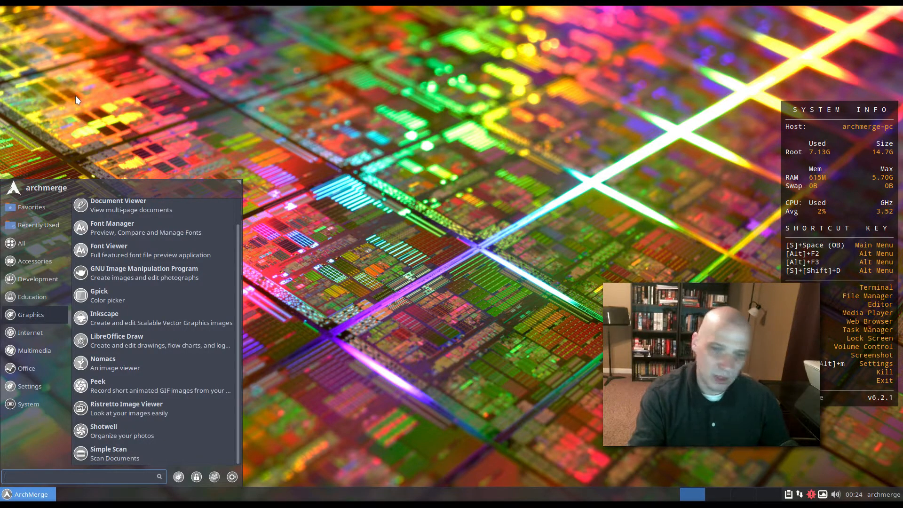
pyautogui.moveTo(333, 439)
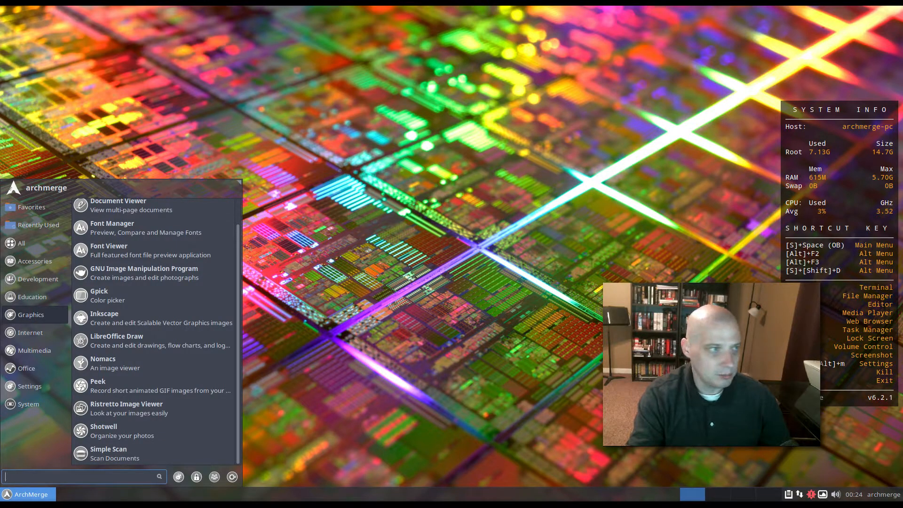
# Step: Show the Internet category with Chromium, FileZilla, Firefox, Transmission and Vivaldi
pyautogui.click(31, 332)
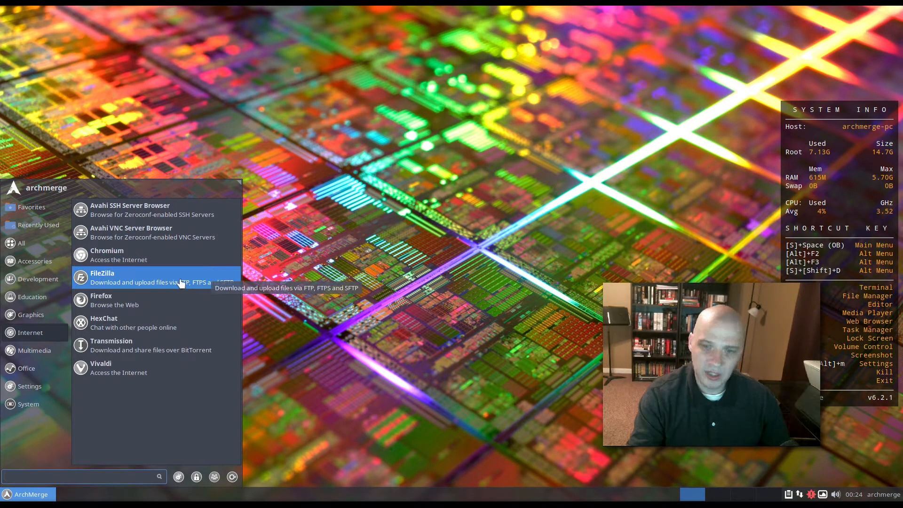
pyautogui.moveTo(247, 288)
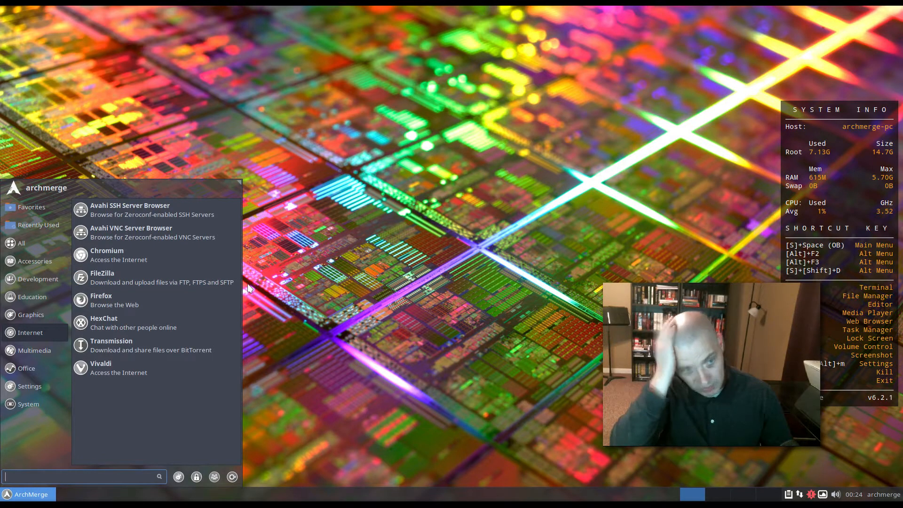
pyautogui.moveTo(131, 209)
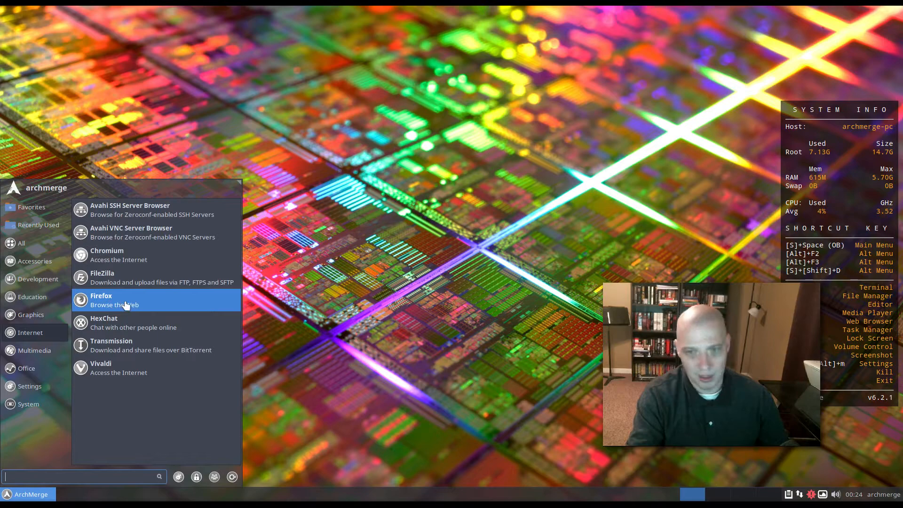
pyautogui.moveTo(116, 300)
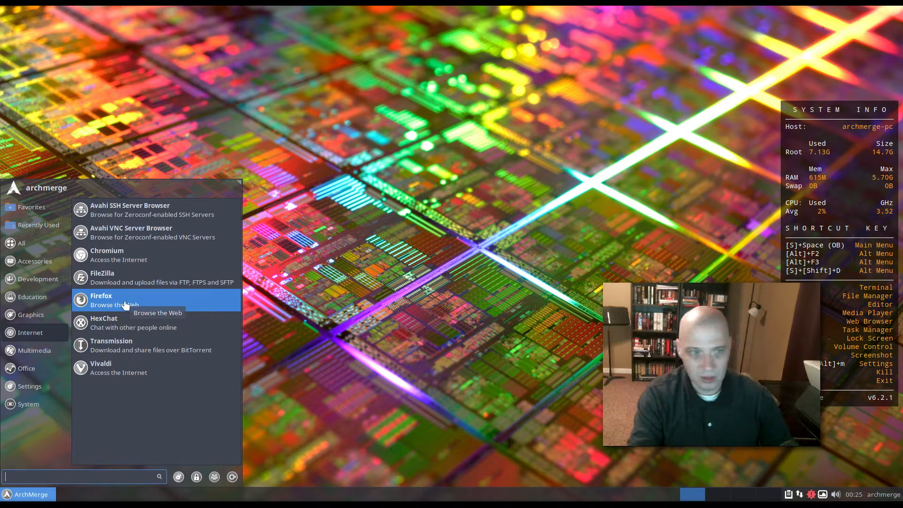
pyautogui.moveTo(127, 323)
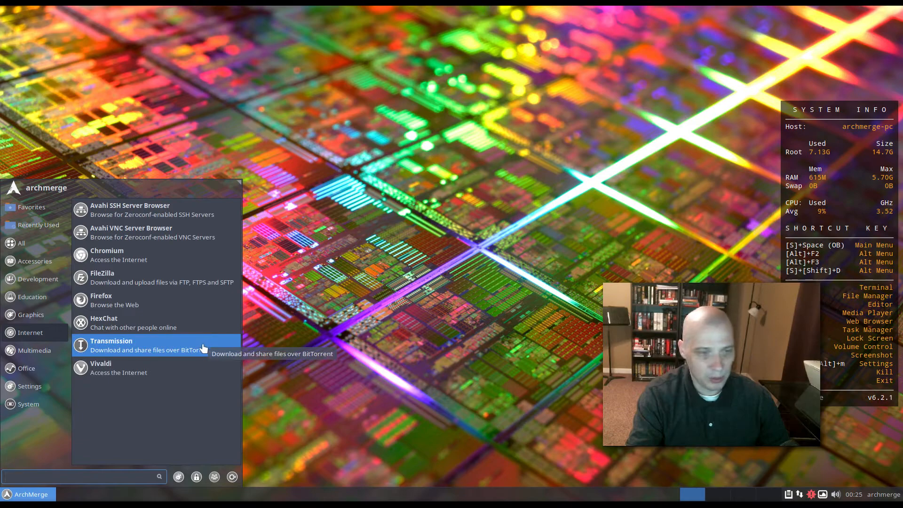
pyautogui.moveTo(165, 400)
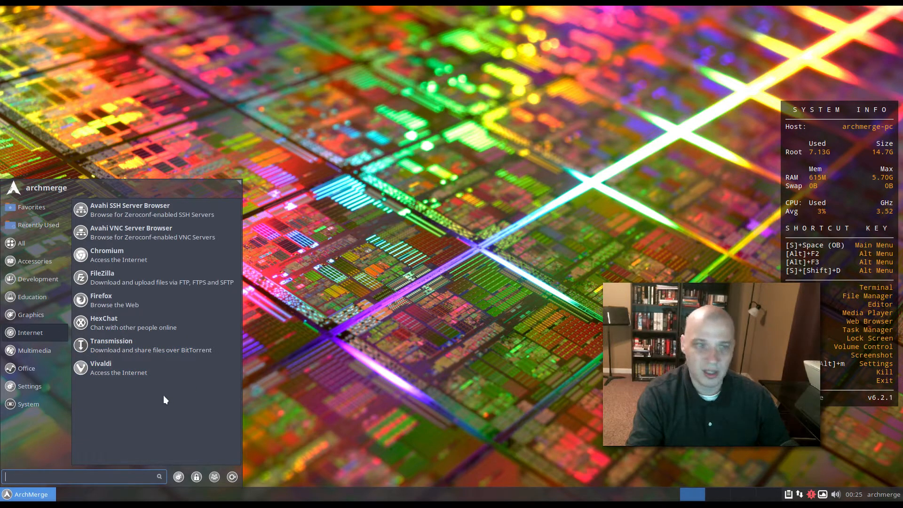
pyautogui.moveTo(110, 368)
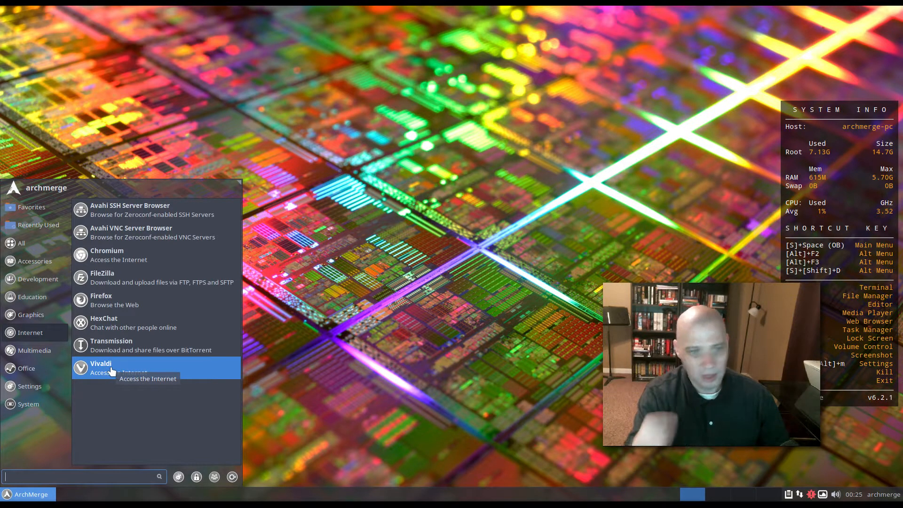
# Step: Step through Development and Internet, ending on Multimedia apps like Lollypop and VLC
pyautogui.click(37, 279)
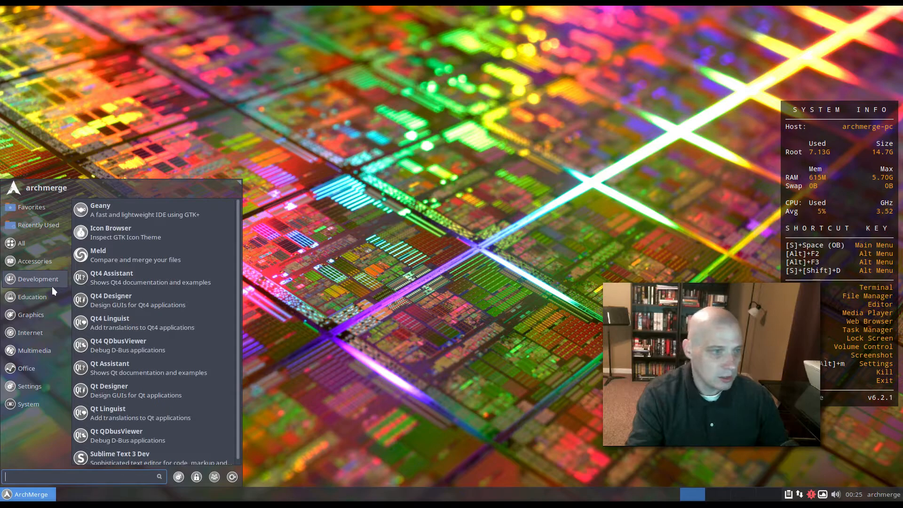
pyautogui.click(30, 333)
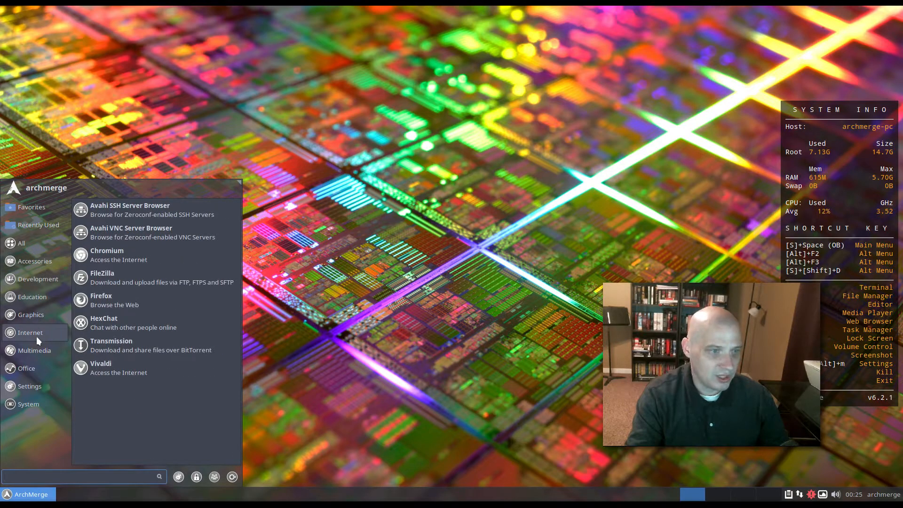
pyautogui.click(34, 350)
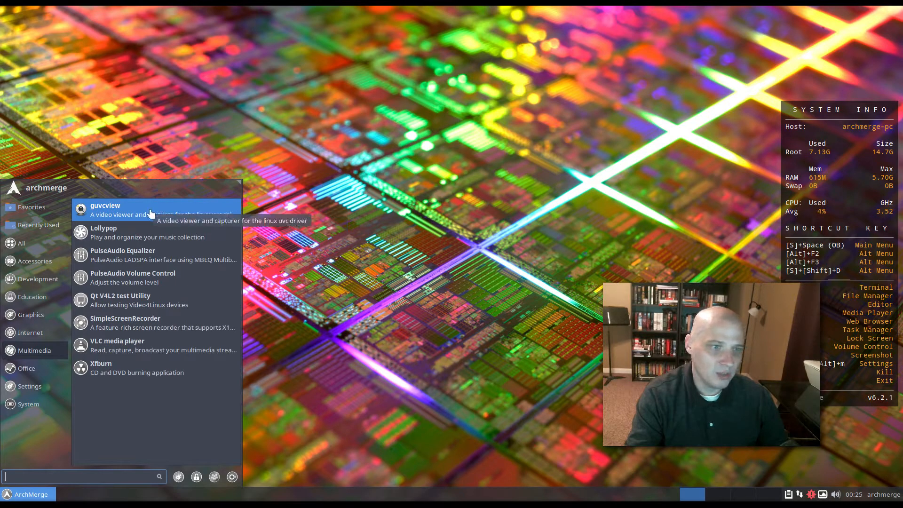
pyautogui.moveTo(839, 460)
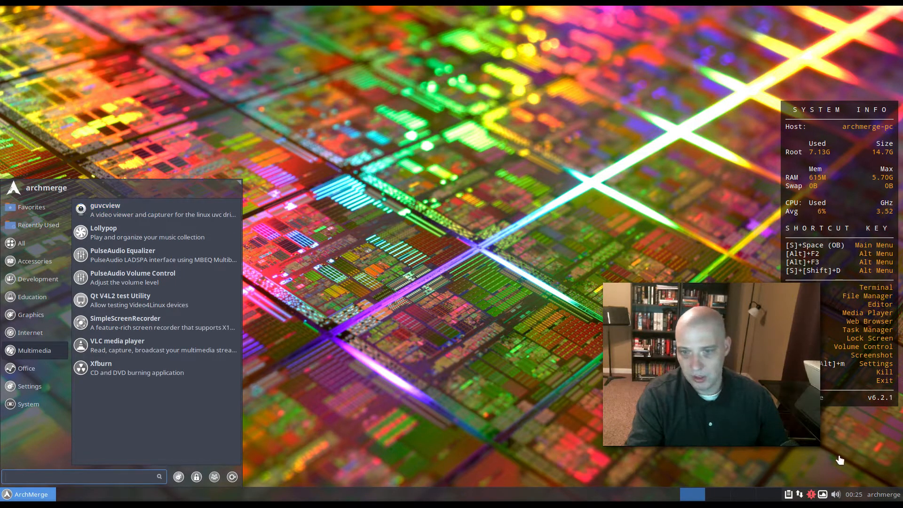
pyautogui.moveTo(596, 408)
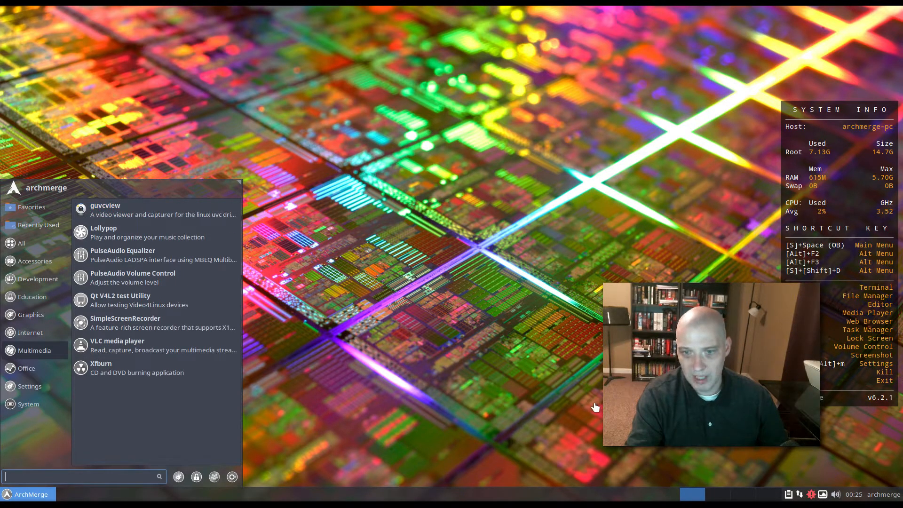
pyautogui.moveTo(730, 290)
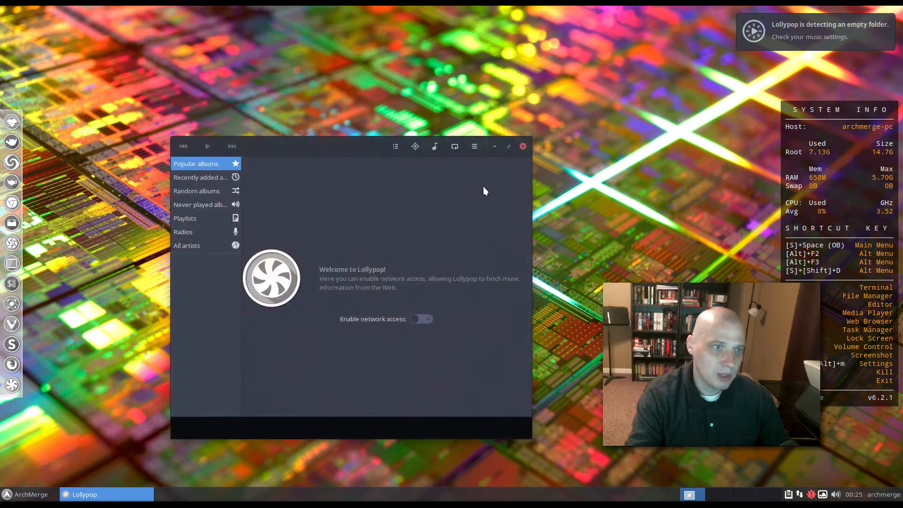
# Step: Close the Lollypop welcome window and return to the Multimedia category
pyautogui.click(522, 146)
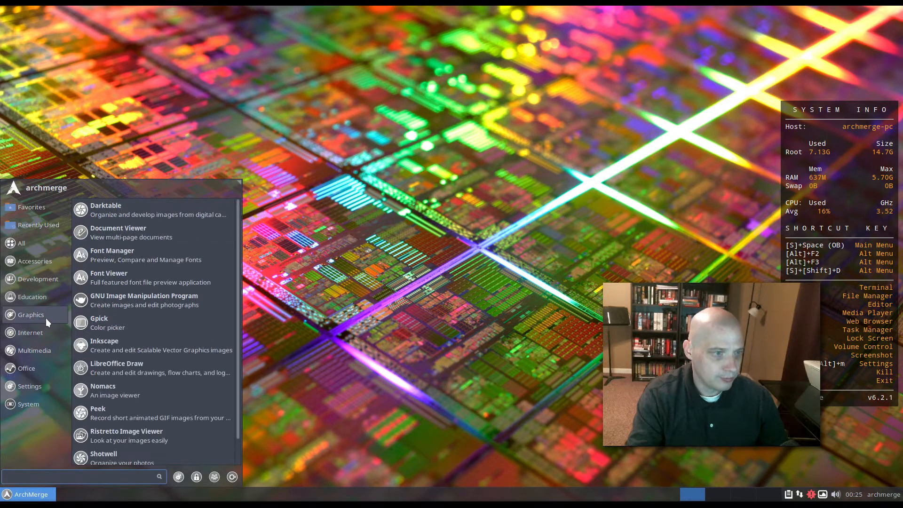
pyautogui.click(33, 350)
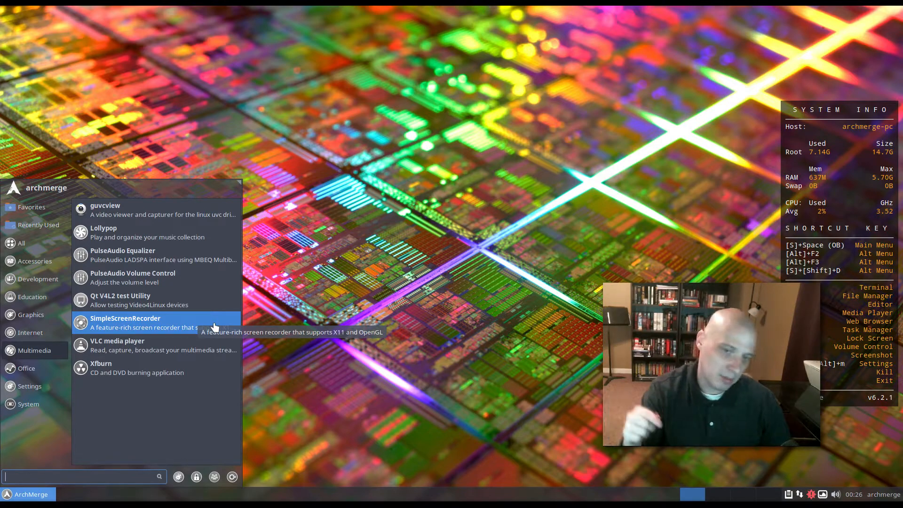
pyautogui.moveTo(156, 345)
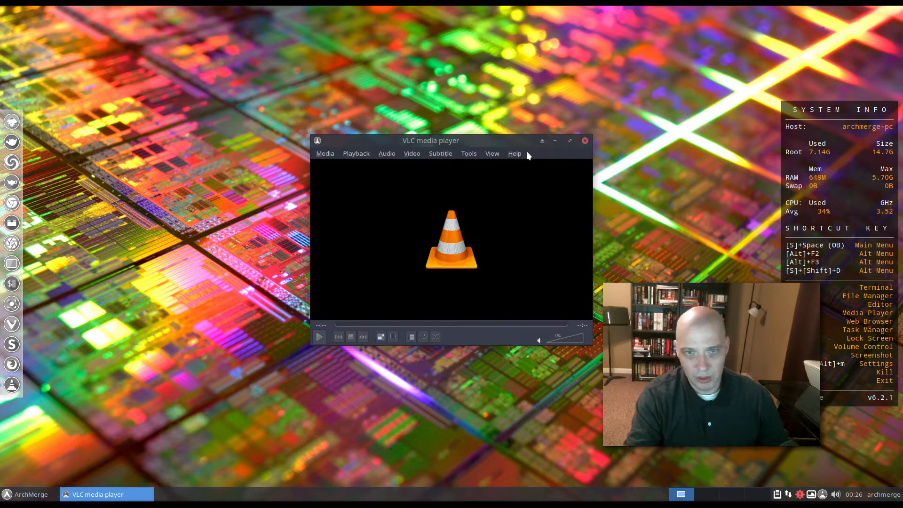
# Step: Move the empty VLC media player window left, then close it
pyautogui.moveTo(431, 140); pyautogui.dragTo(334, 154)
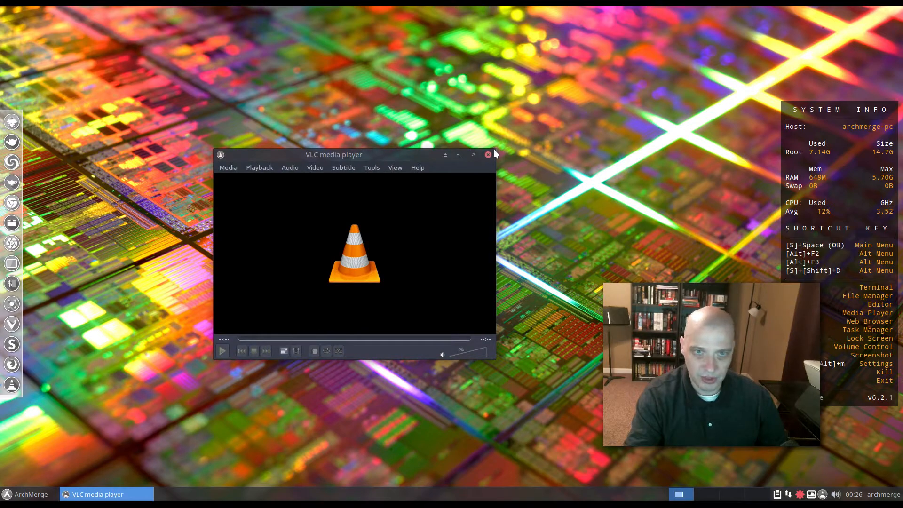
pyautogui.click(488, 154)
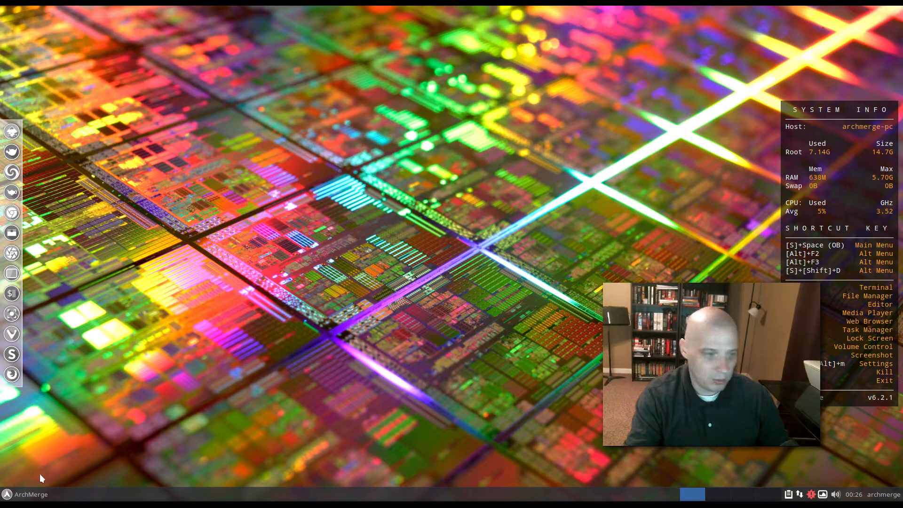
# Step: Browse the Office and Settings categories, ending on System tools like GParted
pyautogui.click(27, 494)
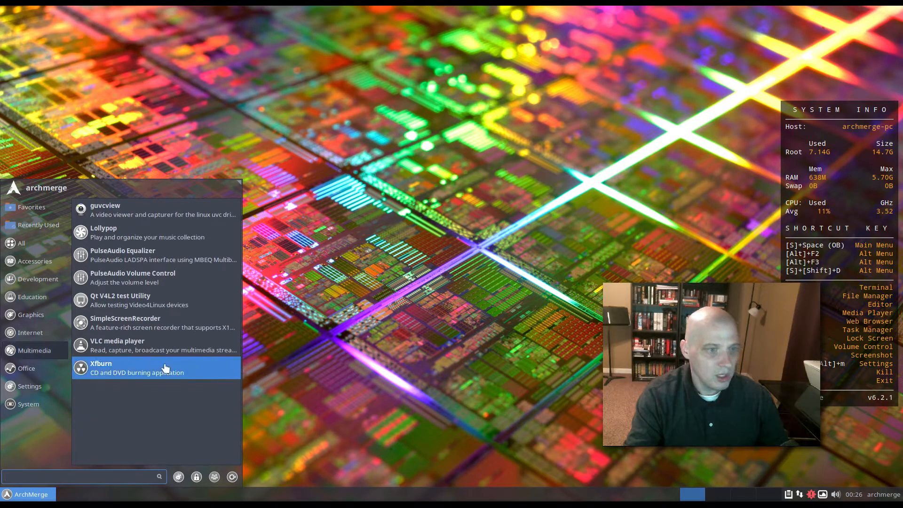
pyautogui.click(26, 368)
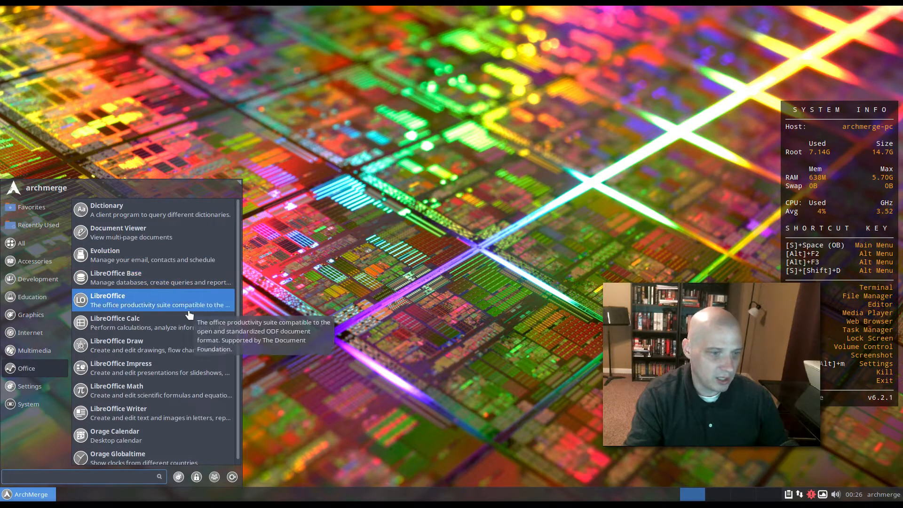
pyautogui.click(29, 385)
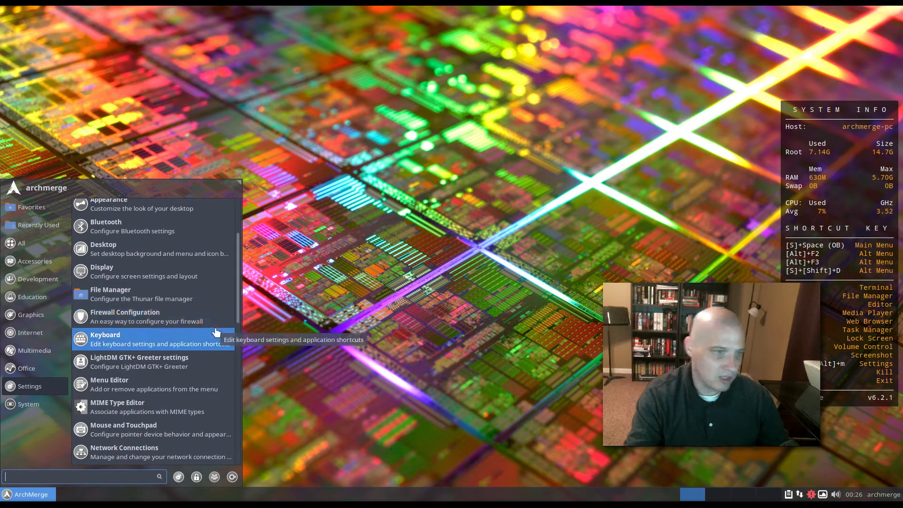
pyautogui.scroll(-3)
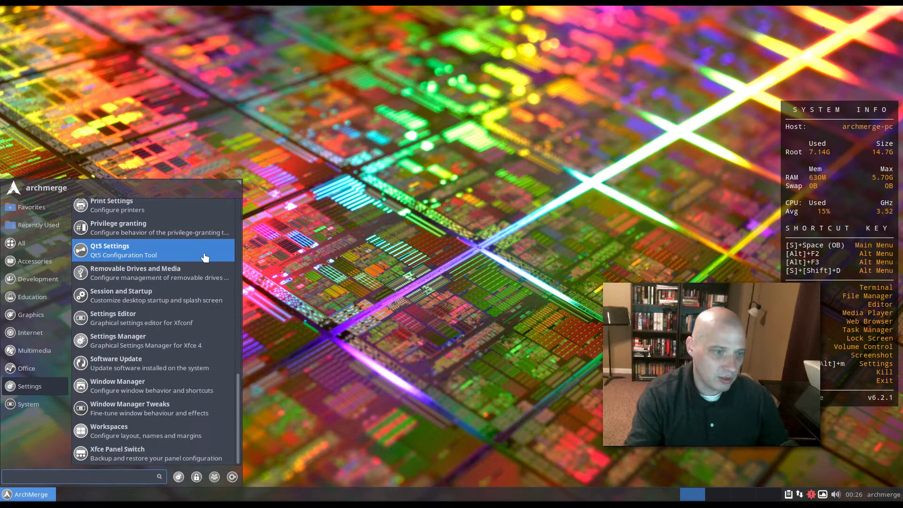
pyautogui.click(27, 404)
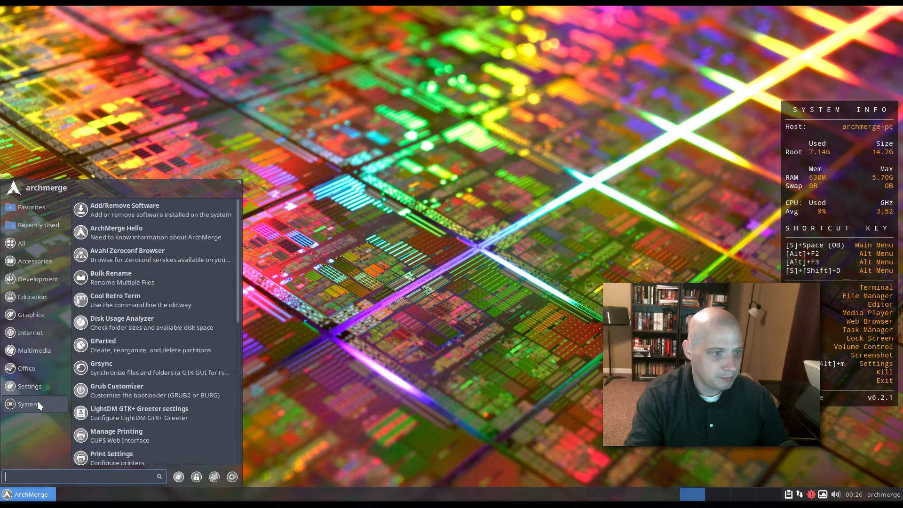
pyautogui.moveTo(155, 209)
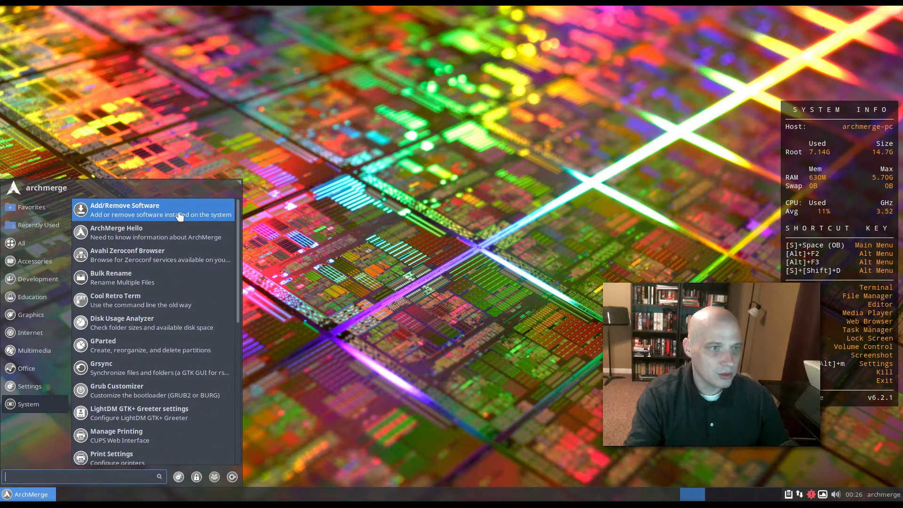
pyautogui.moveTo(172, 210)
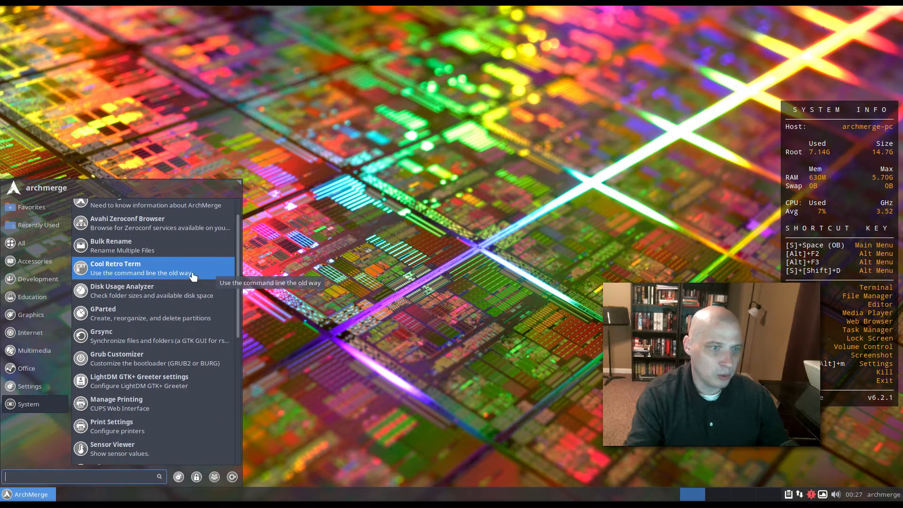
# Step: Launch Cool Retro Term from System, view its system readout, then close it
pyautogui.click(115, 268)
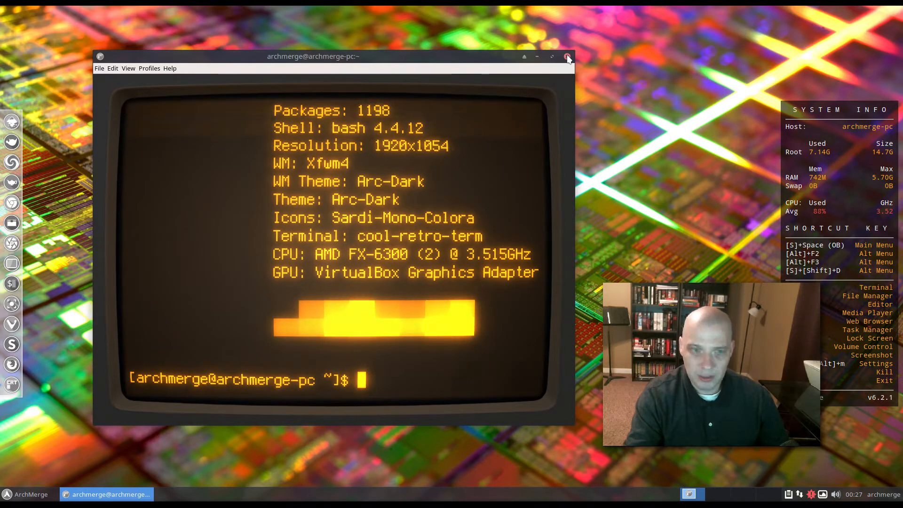
pyautogui.click(568, 57)
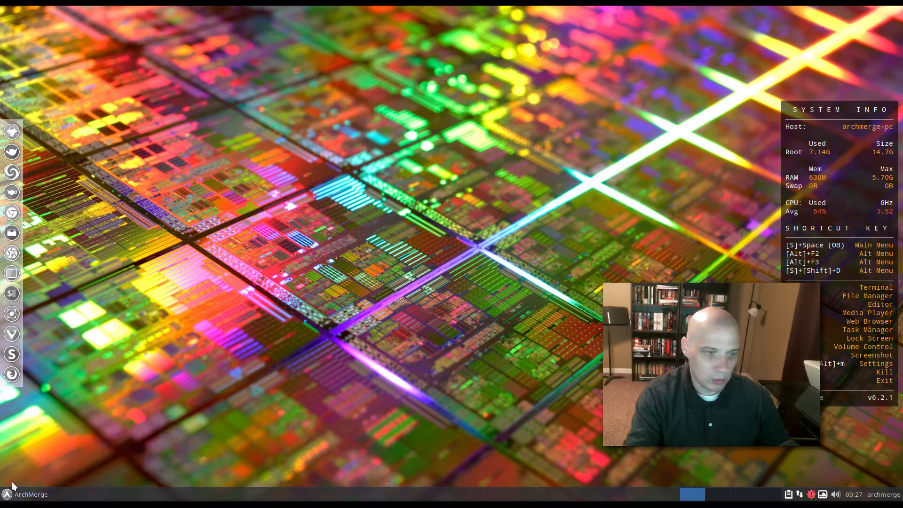
pyautogui.click(27, 495)
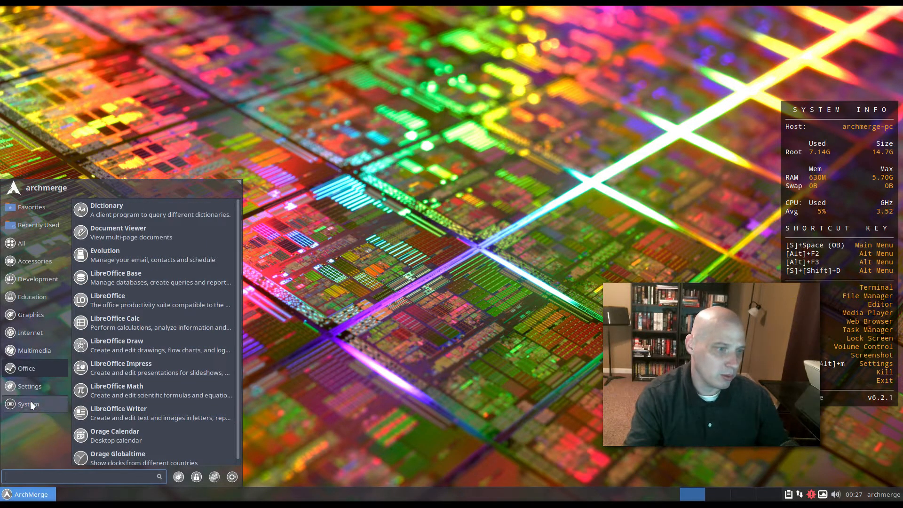
pyautogui.click(28, 404)
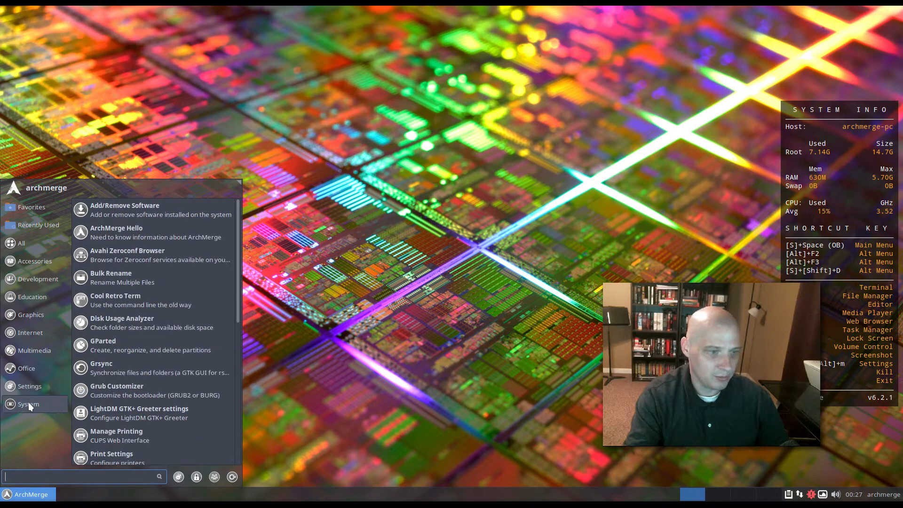
pyautogui.moveTo(138, 322)
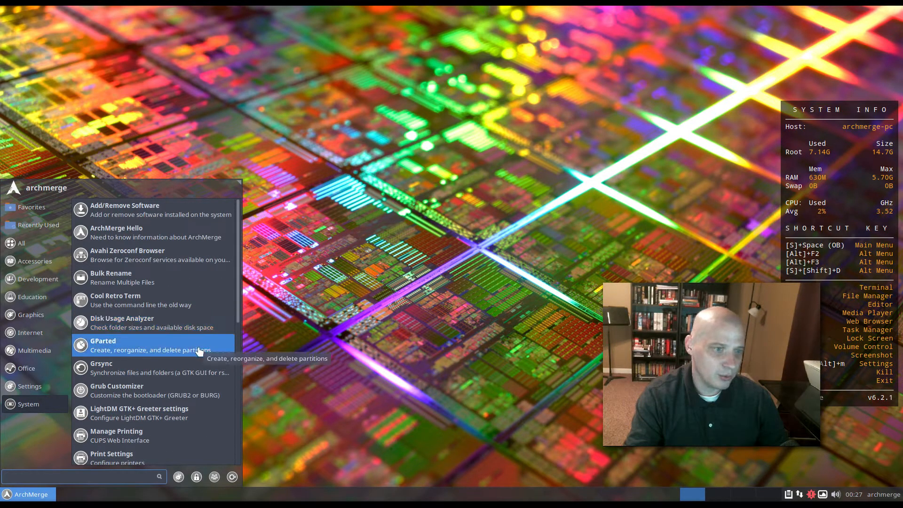
pyautogui.scroll(-3)
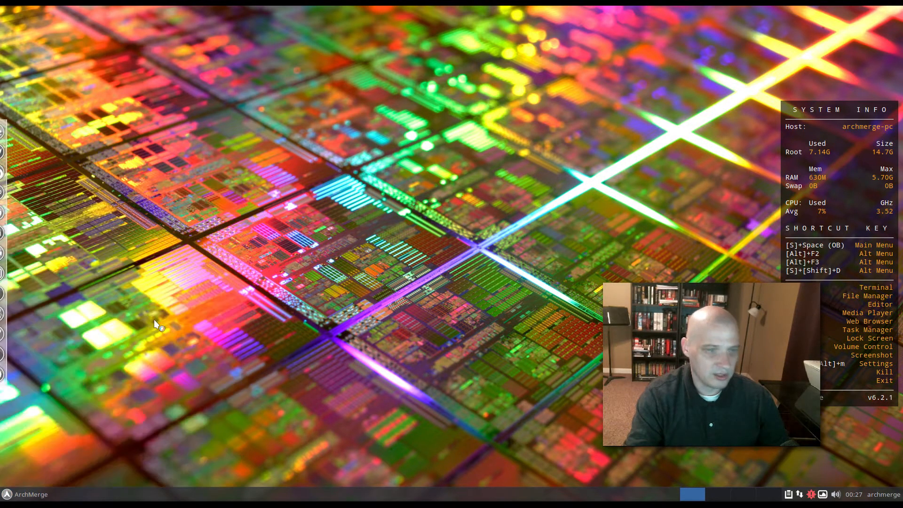
pyautogui.click(867, 321)
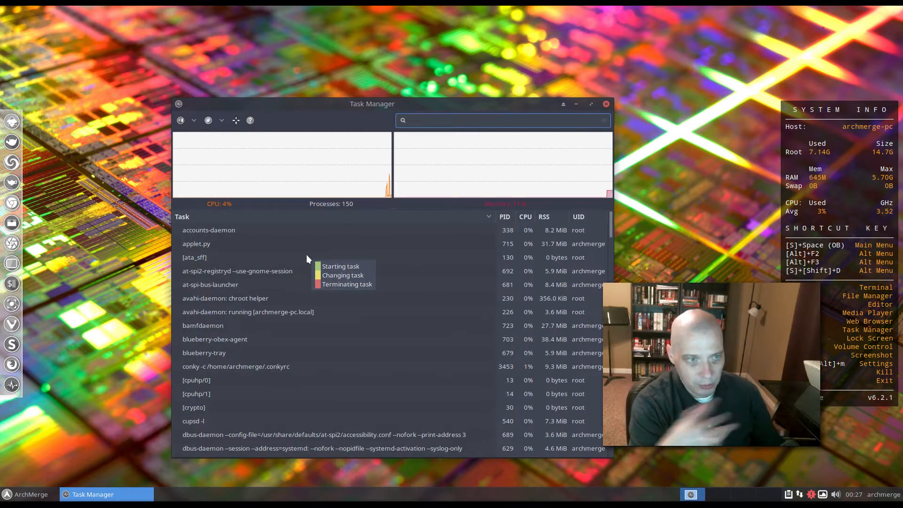
pyautogui.click(501, 120)
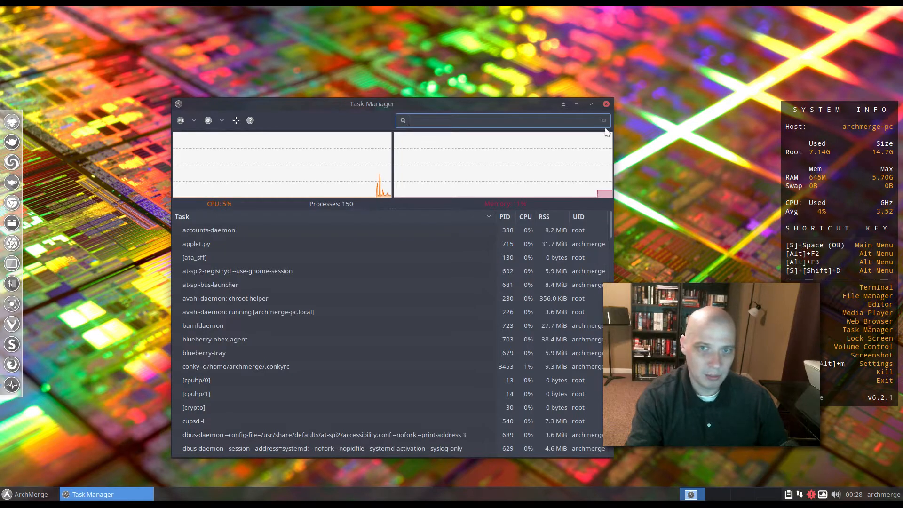
pyautogui.click(605, 104)
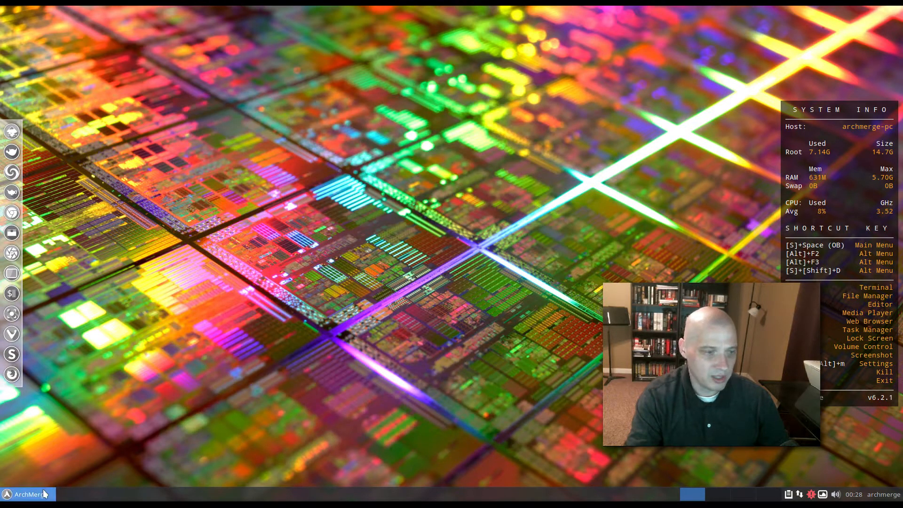
# Step: Open the menu's System category and inspect the urxvt, UXTerm and XTerm terminals
pyautogui.click(28, 494)
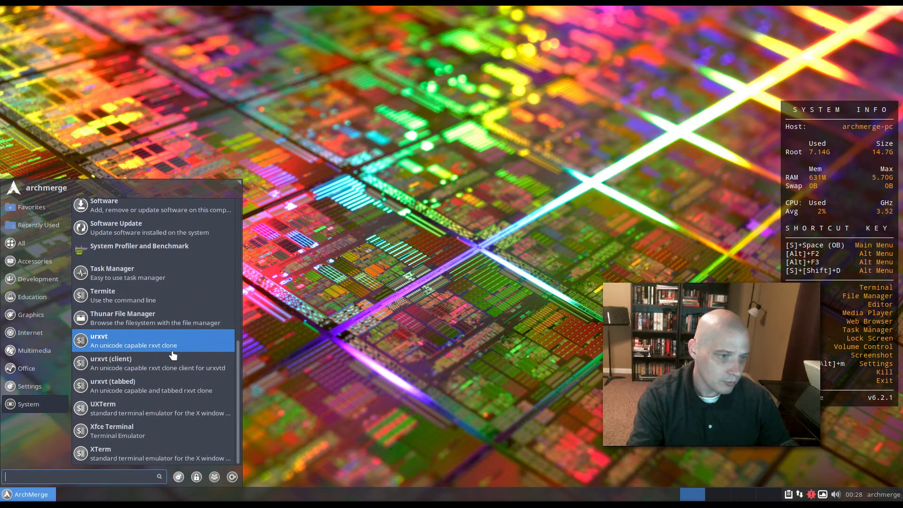
pyautogui.moveTo(164, 362)
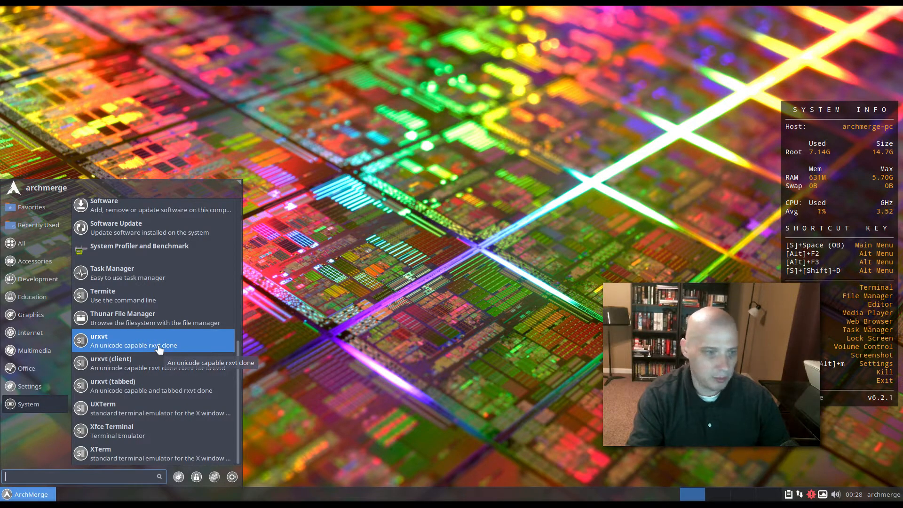
pyautogui.moveTo(150, 409)
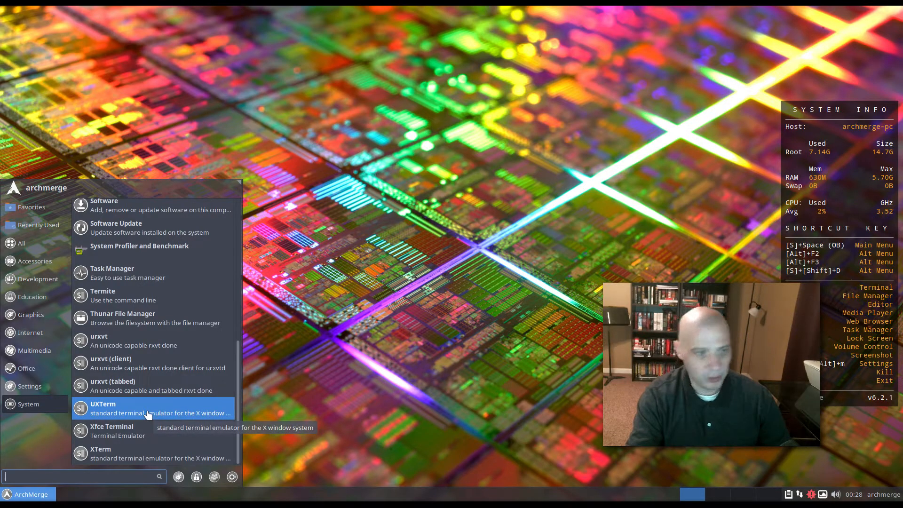
pyautogui.moveTo(133, 431)
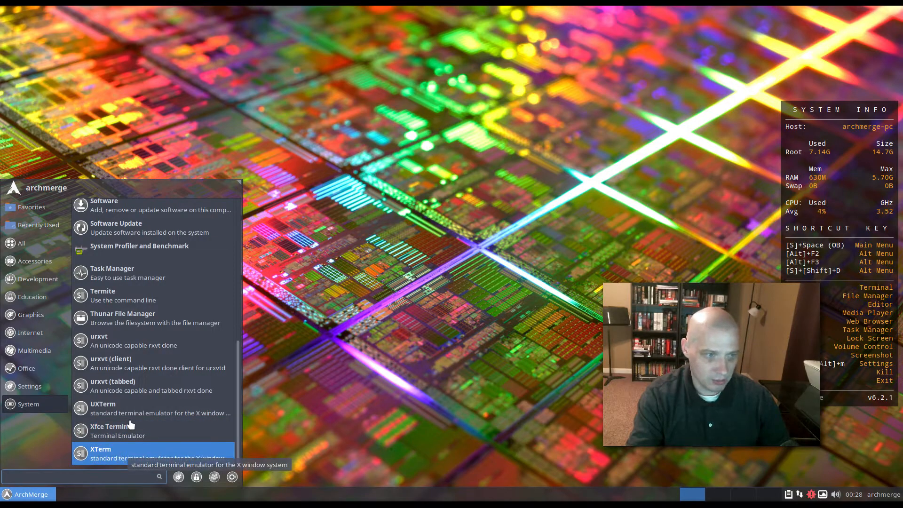
pyautogui.click(103, 295)
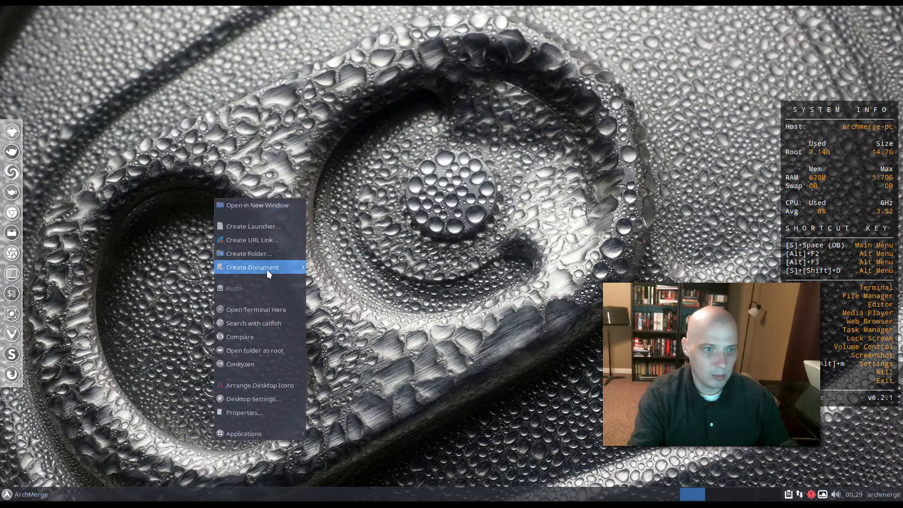
pyautogui.moveTo(253, 399)
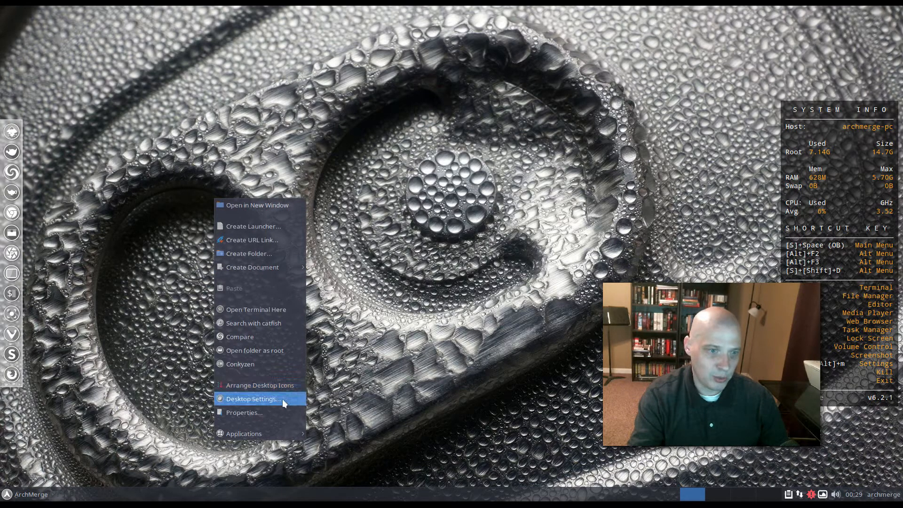
# Step: Preview the mossy log, earth horizon, leaf mosaic, dinosaur and another bundled wallpaper
pyautogui.click(252, 398)
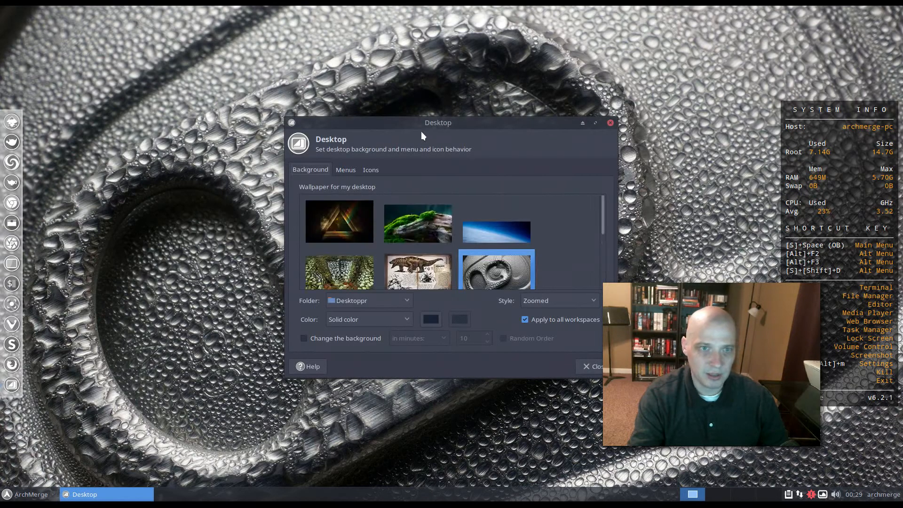
pyautogui.moveTo(438, 122); pyautogui.dragTo(248, 154)
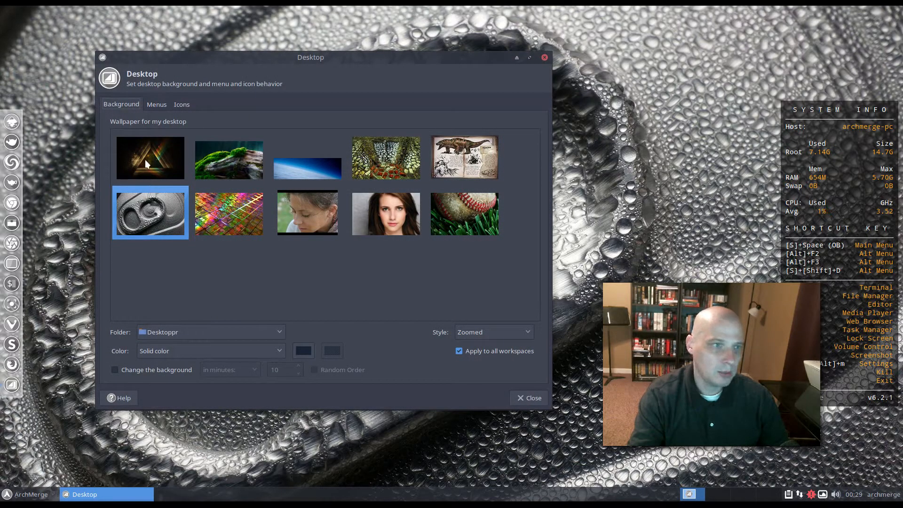
pyautogui.click(228, 157)
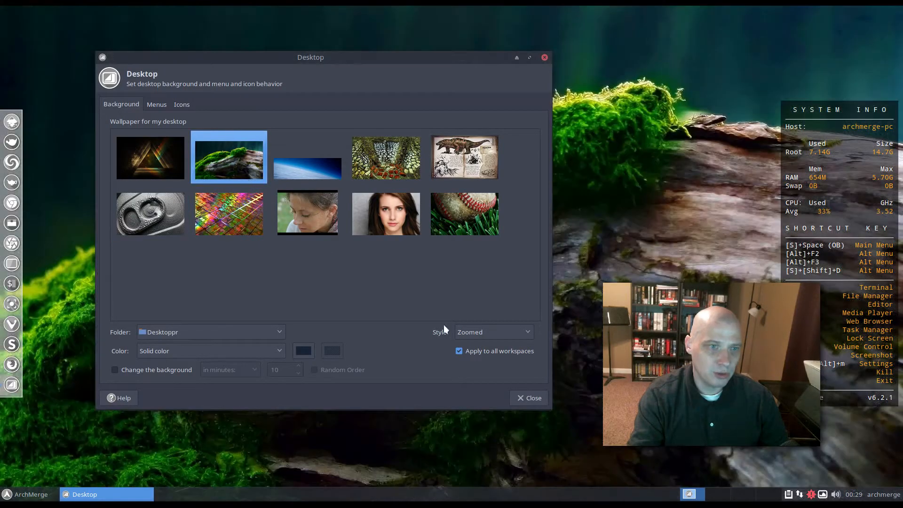
pyautogui.click(307, 157)
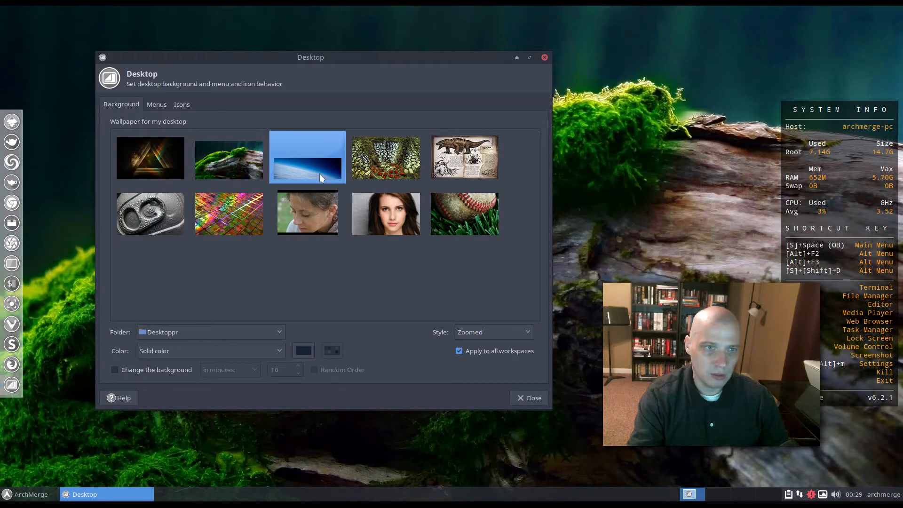
pyautogui.click(386, 157)
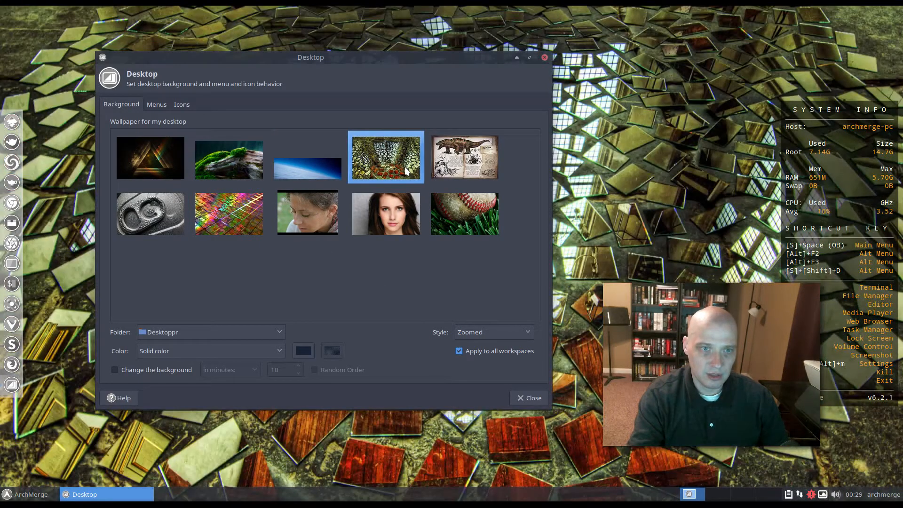
pyautogui.click(464, 156)
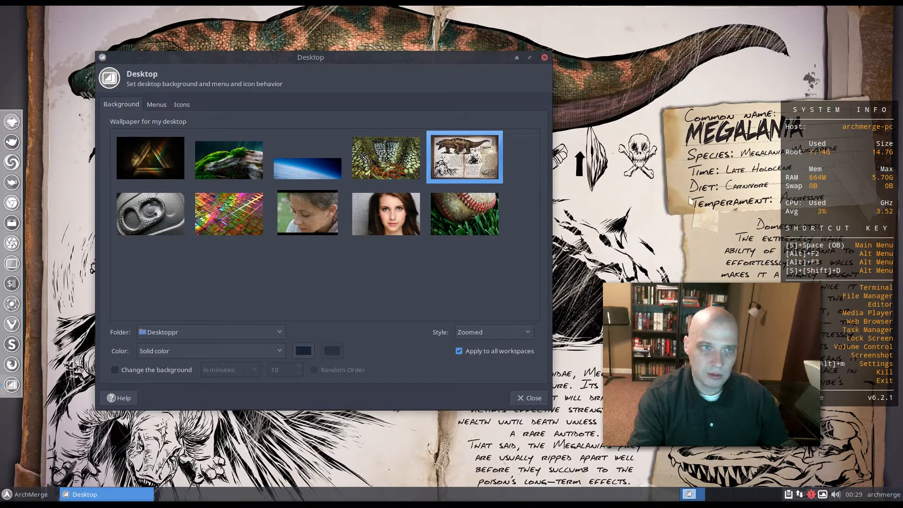
pyautogui.click(149, 214)
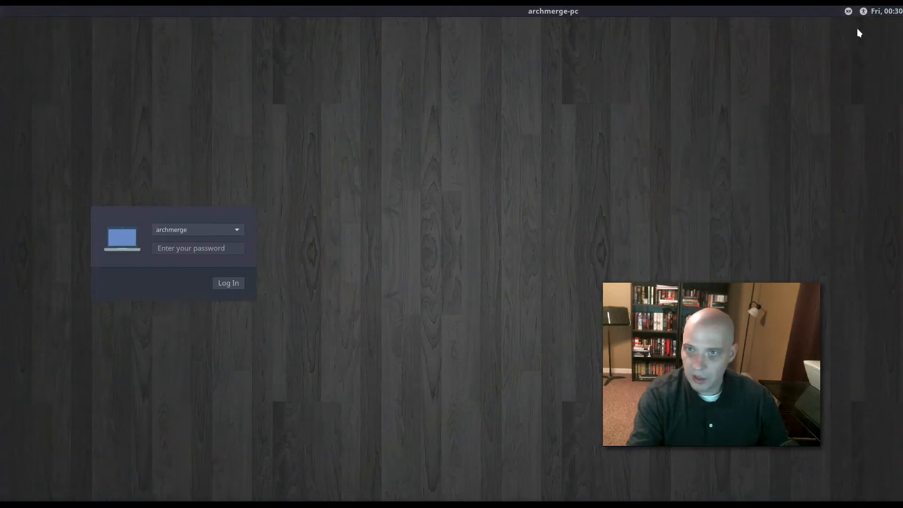
# Step: Select the Openbox session at the login screen and focus the password field
pyautogui.click(847, 11)
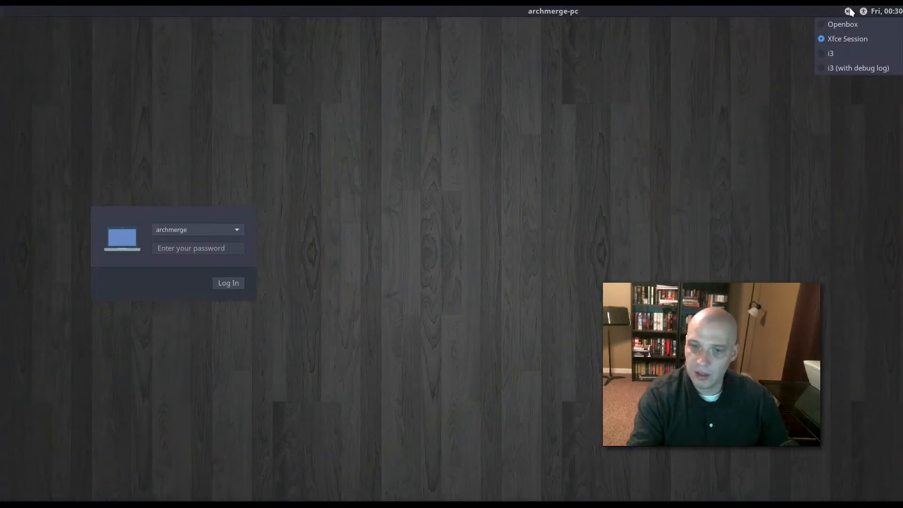
pyautogui.moveTo(843, 24)
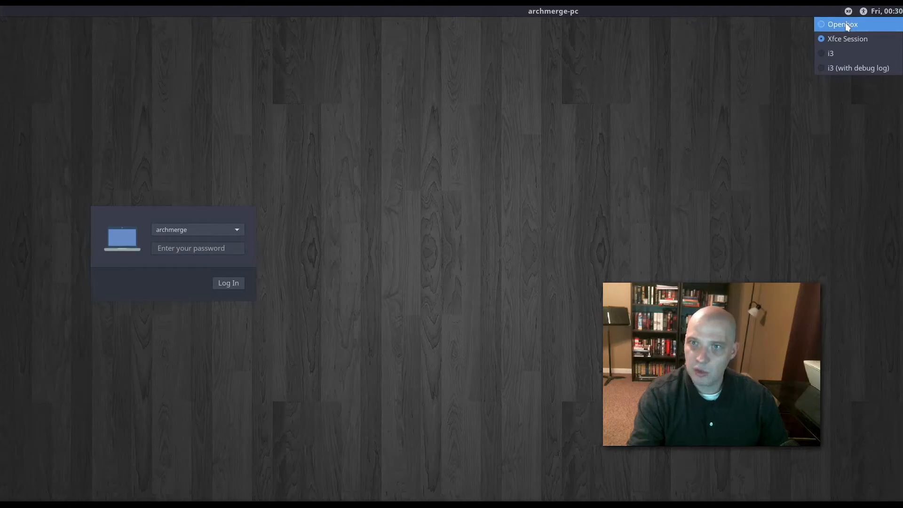
pyautogui.click(198, 248)
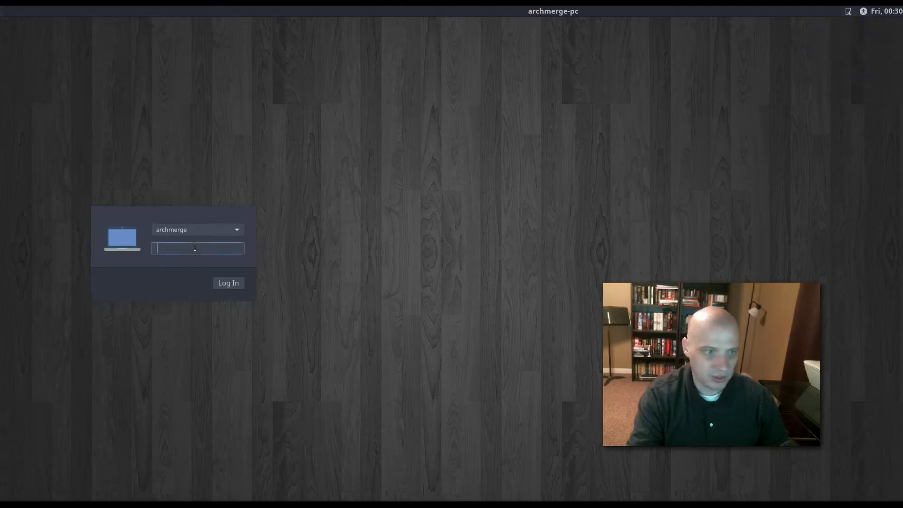
pyautogui.click(229, 283)
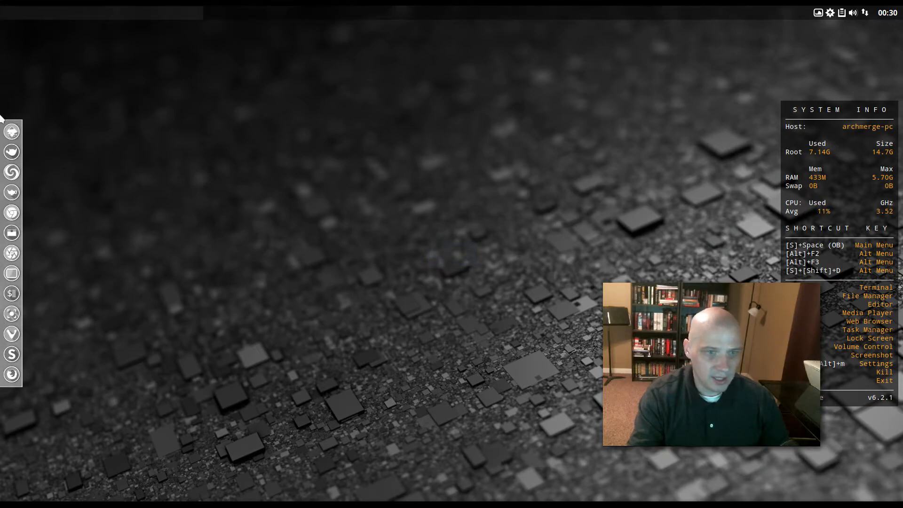
pyautogui.moveTo(126, 192)
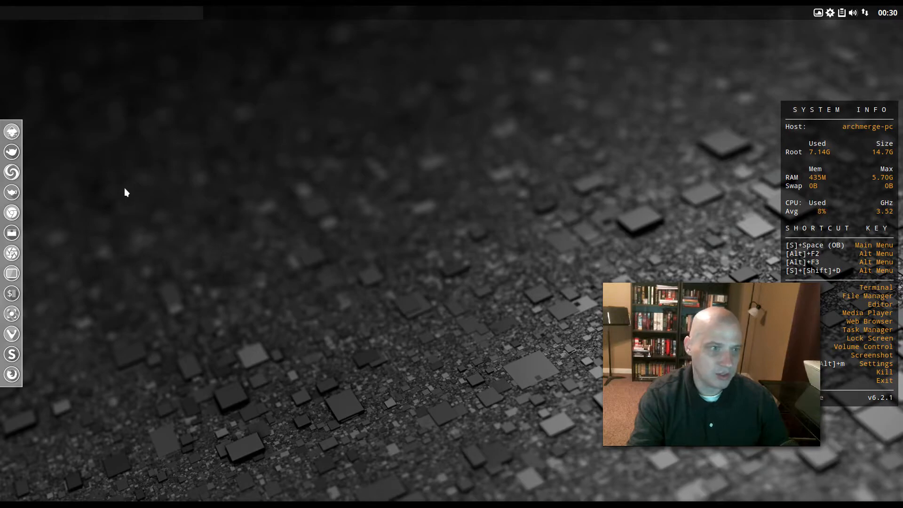
pyautogui.rightClick(127, 192)
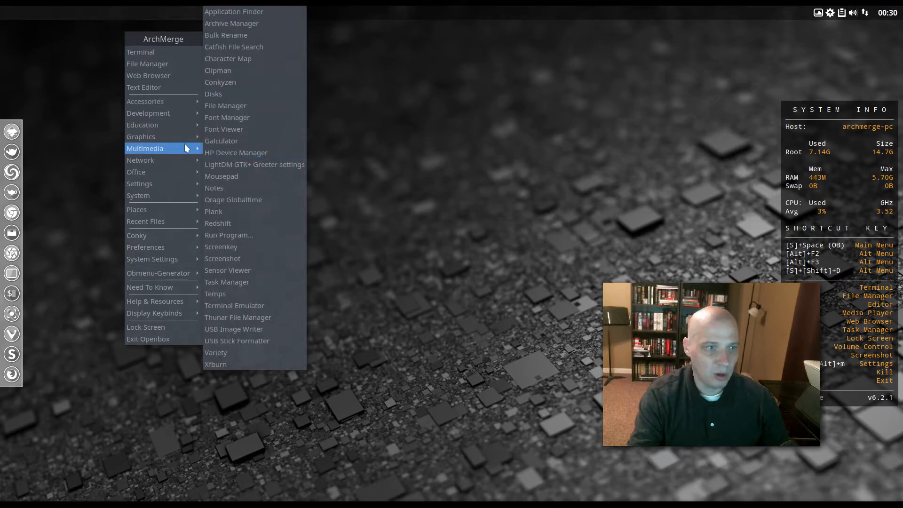
pyautogui.moveTo(138, 183)
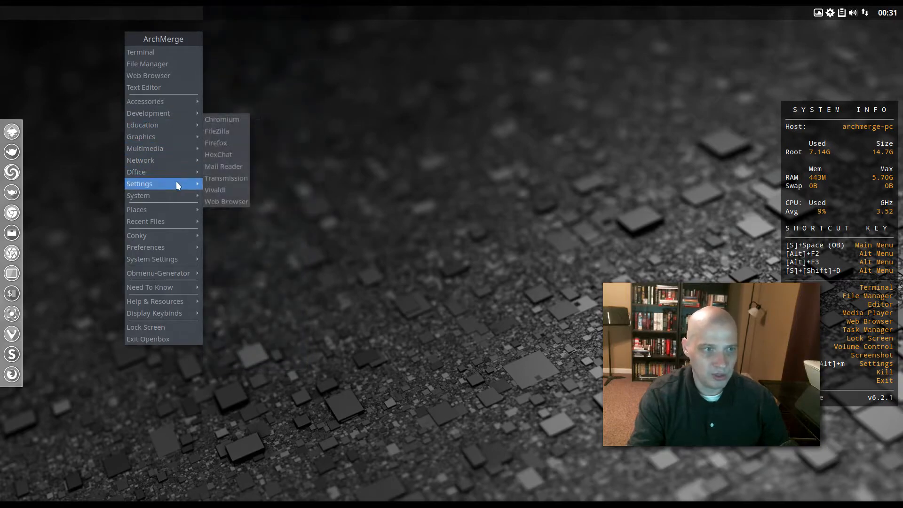
pyautogui.moveTo(145, 221)
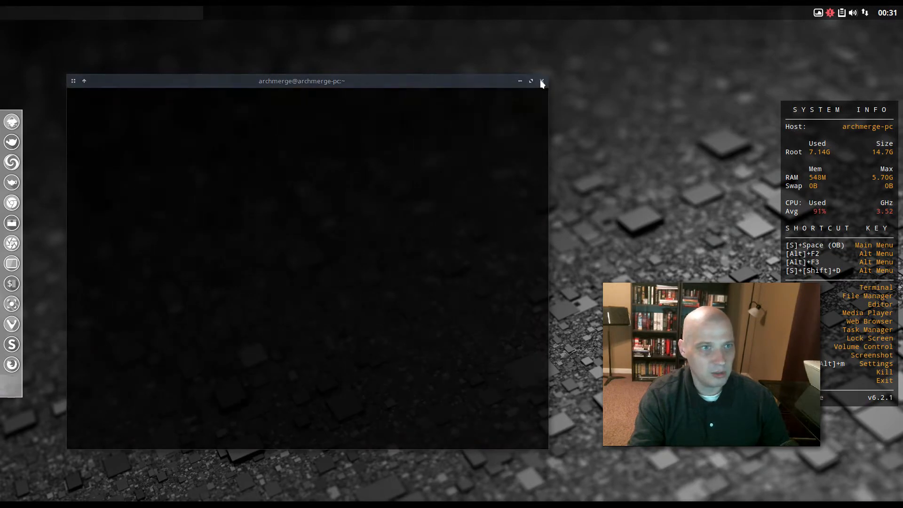
pyautogui.click(541, 80)
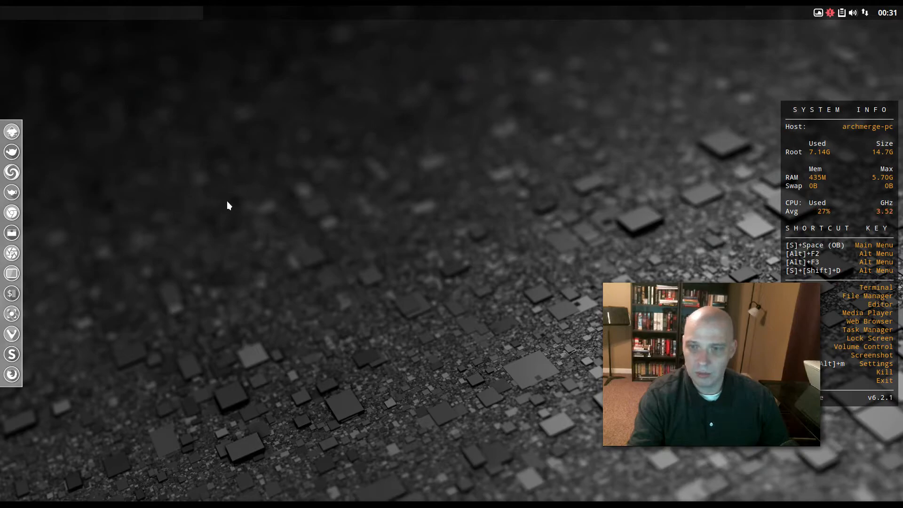
pyautogui.moveTo(201, 301)
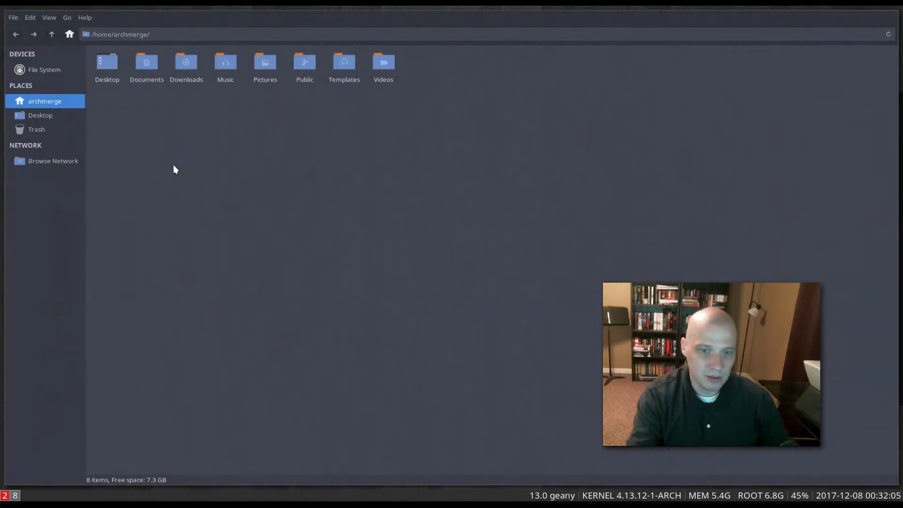
pyautogui.moveTo(325, 86)
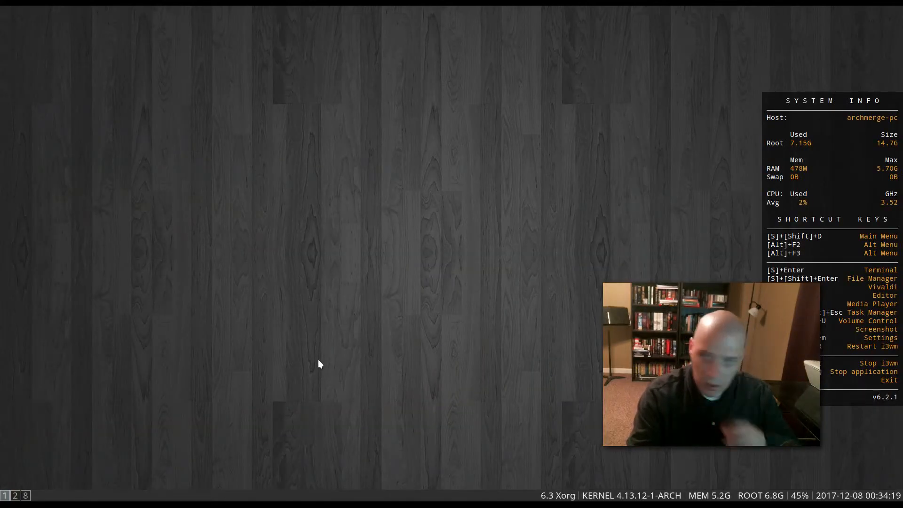
pyautogui.moveTo(179, 238)
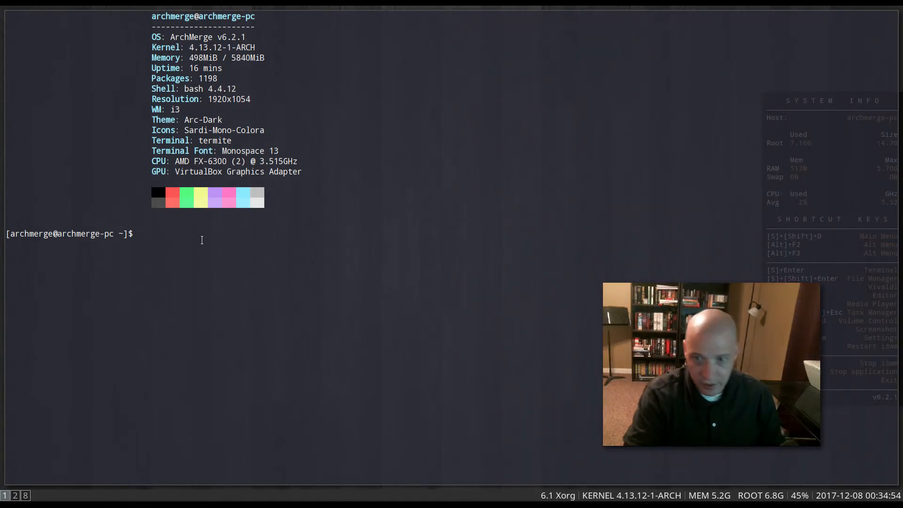
# Step: Close the system-info terminal with the exit command
pyautogui.write('exit')
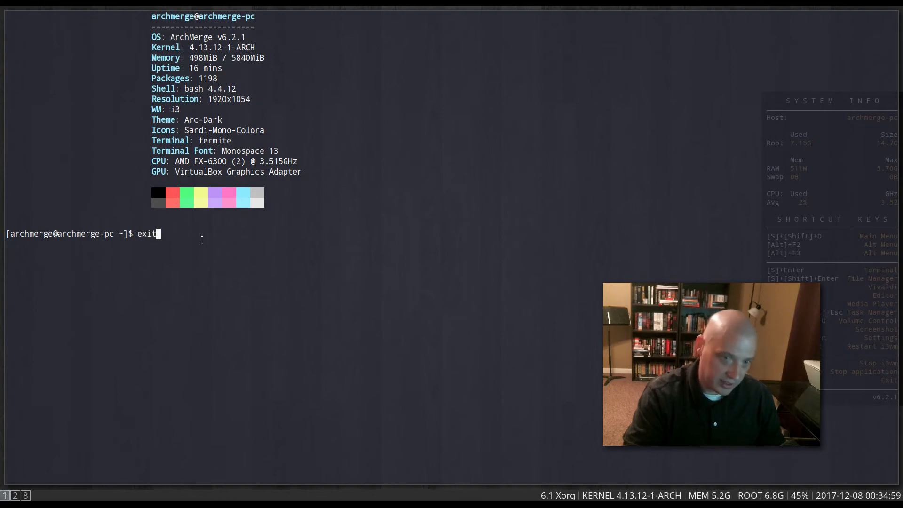
pyautogui.press('Return')
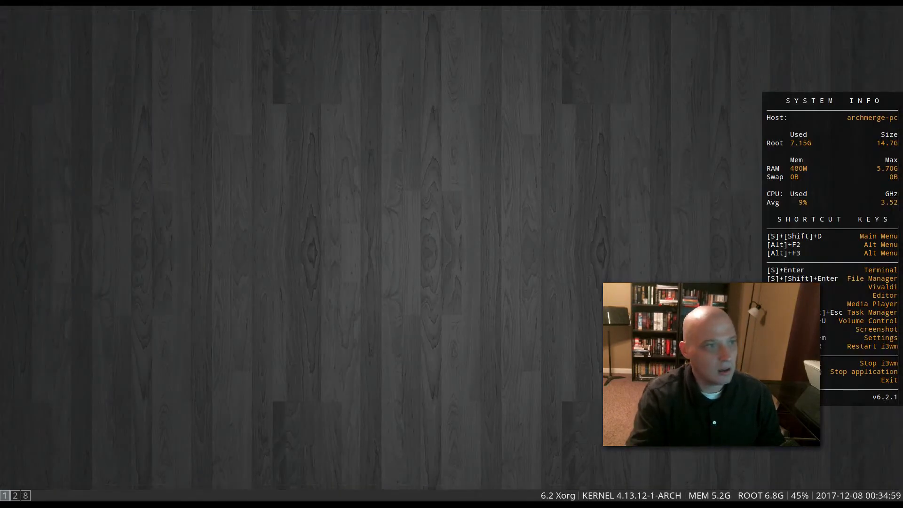